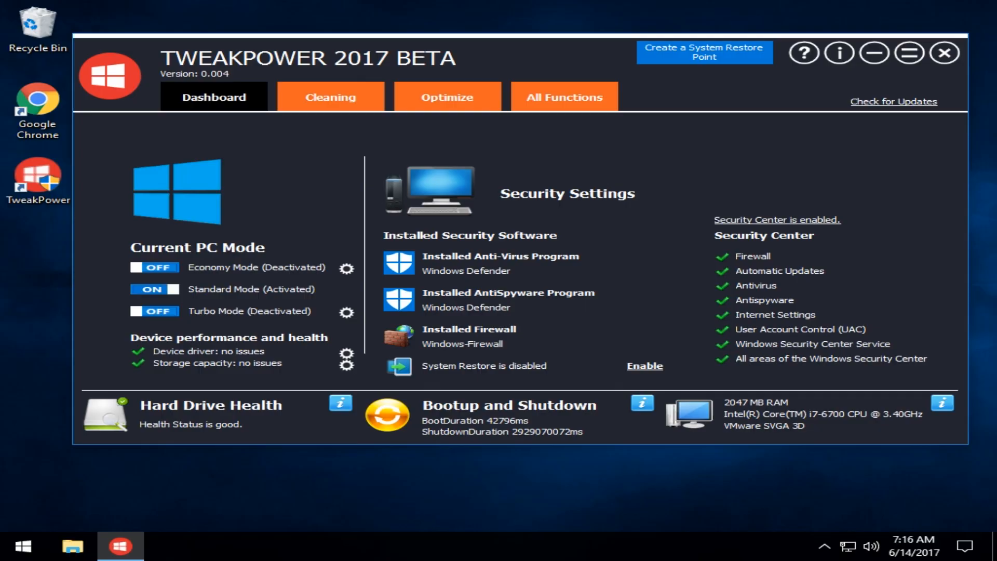
mouse_move(252, 218)
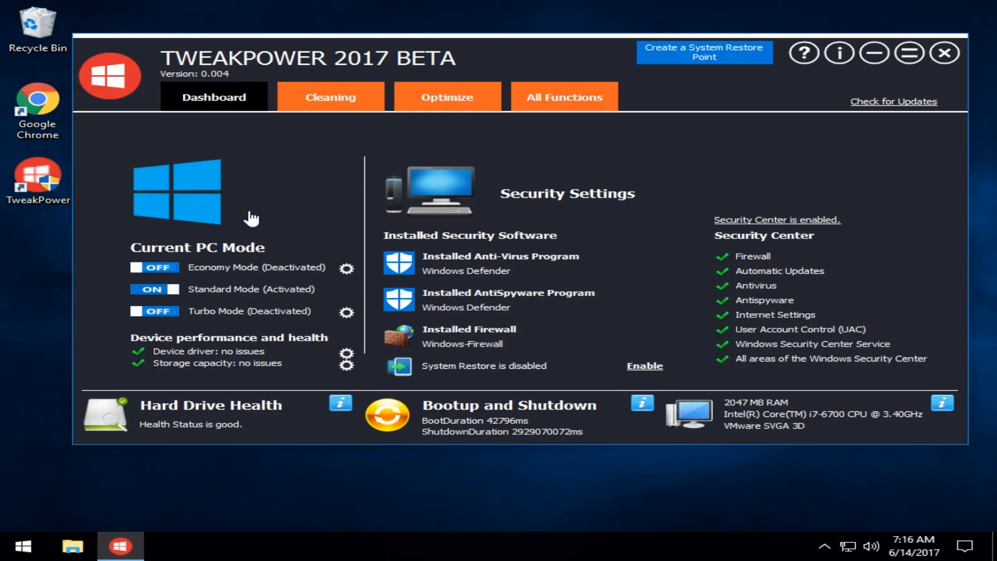
mouse_move(305, 203)
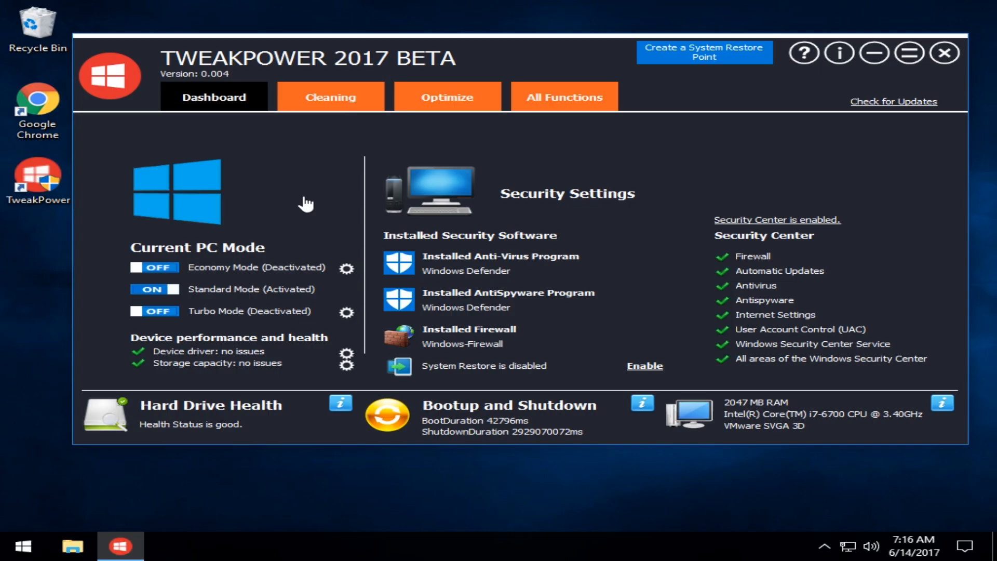
mouse_move(690, 141)
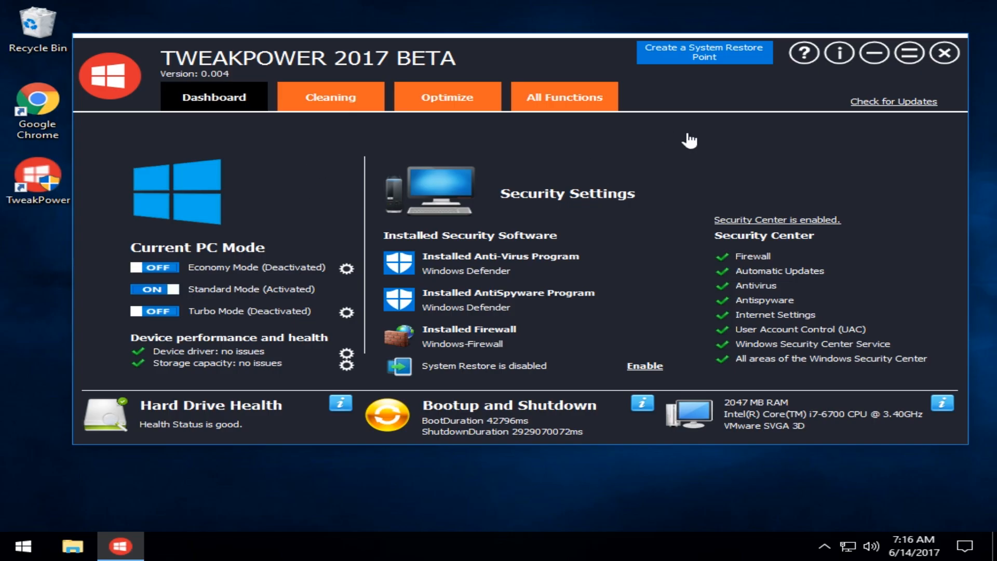
mouse_move(549, 119)
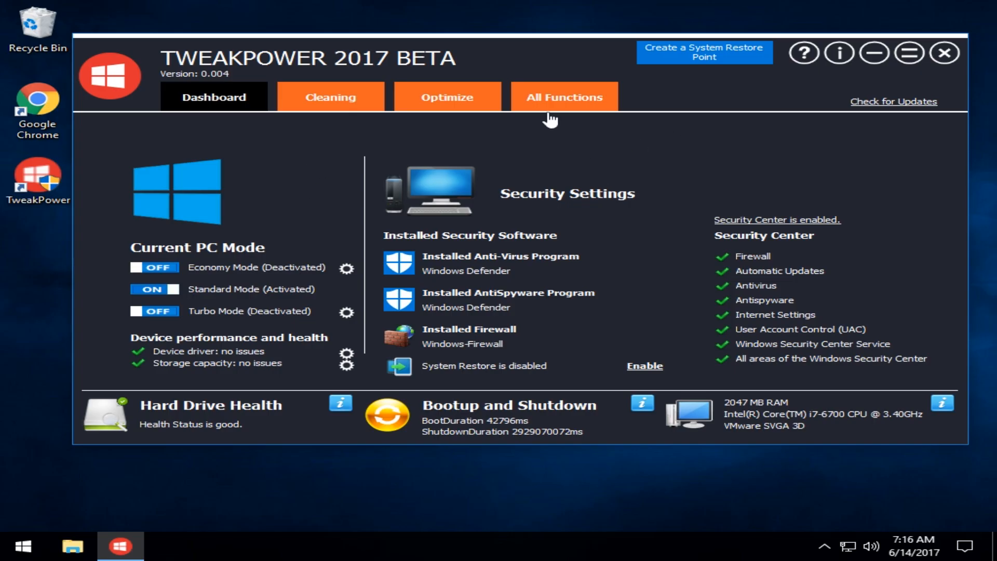
mouse_move(222, 251)
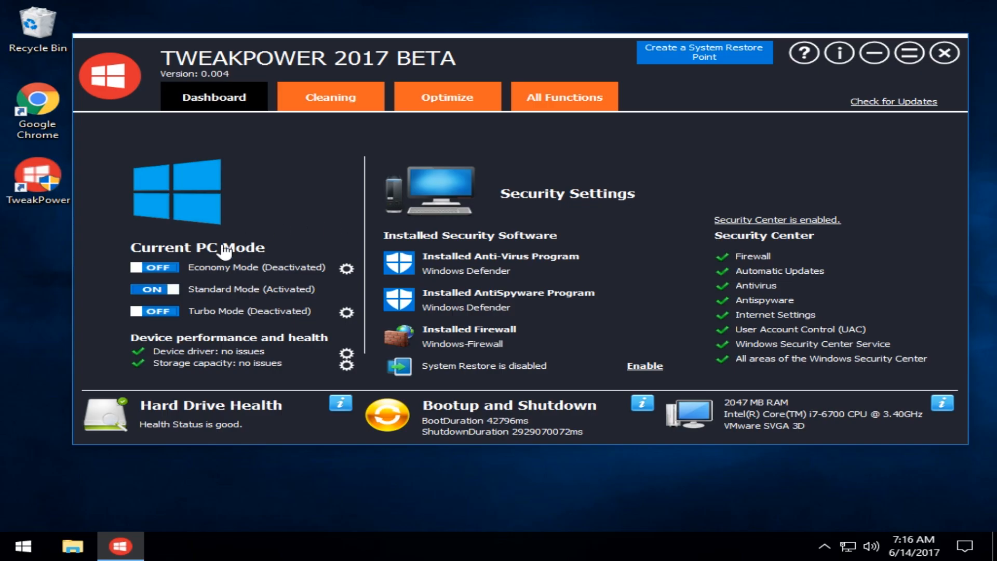
mouse_move(154, 311)
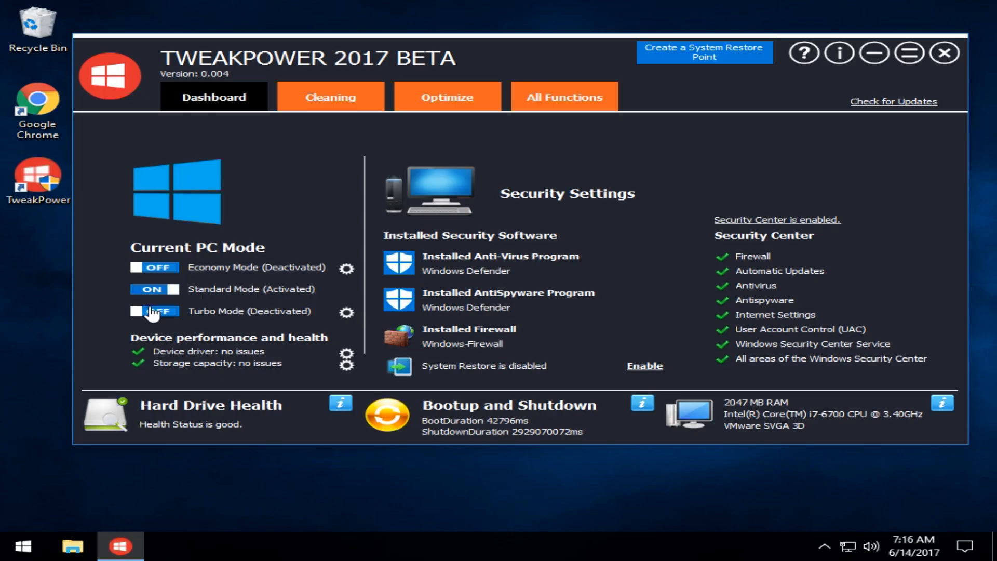
mouse_move(347, 271)
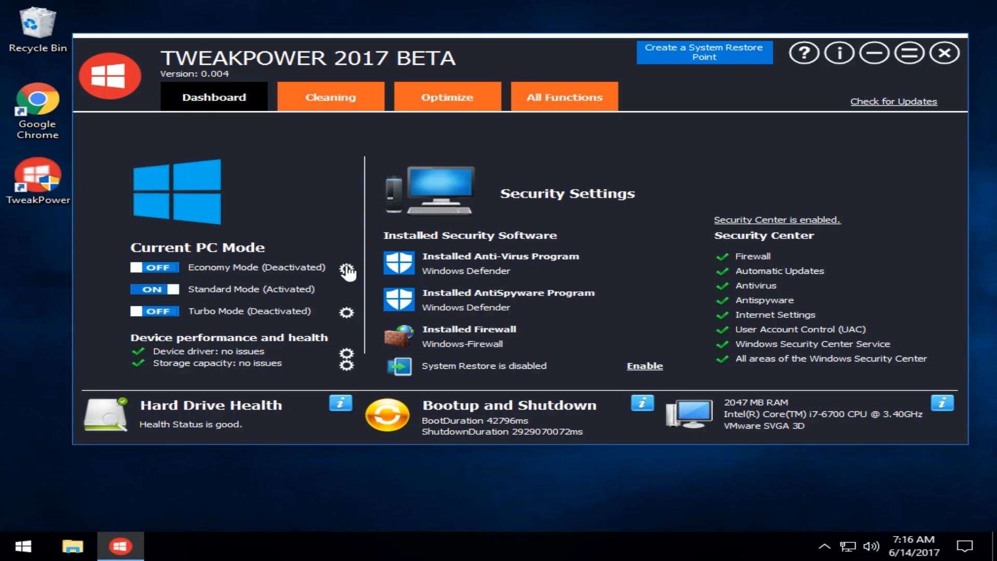
mouse_move(214, 294)
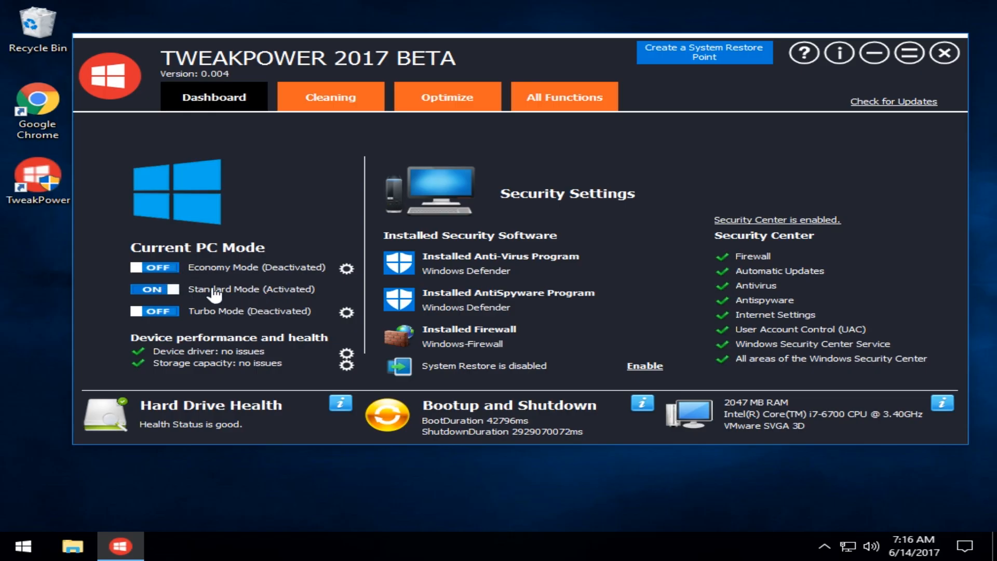
mouse_move(239, 294)
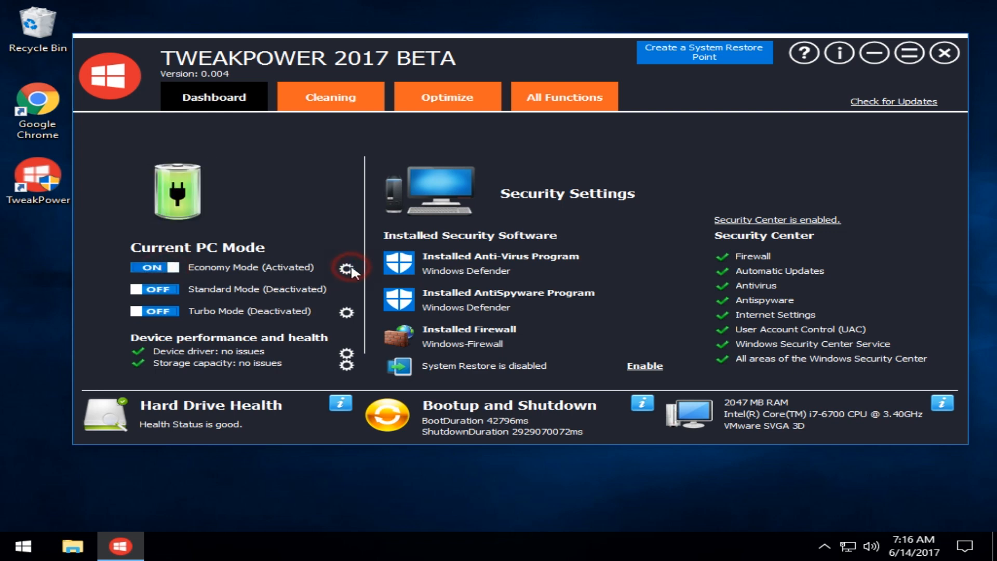
left_click(346, 268)
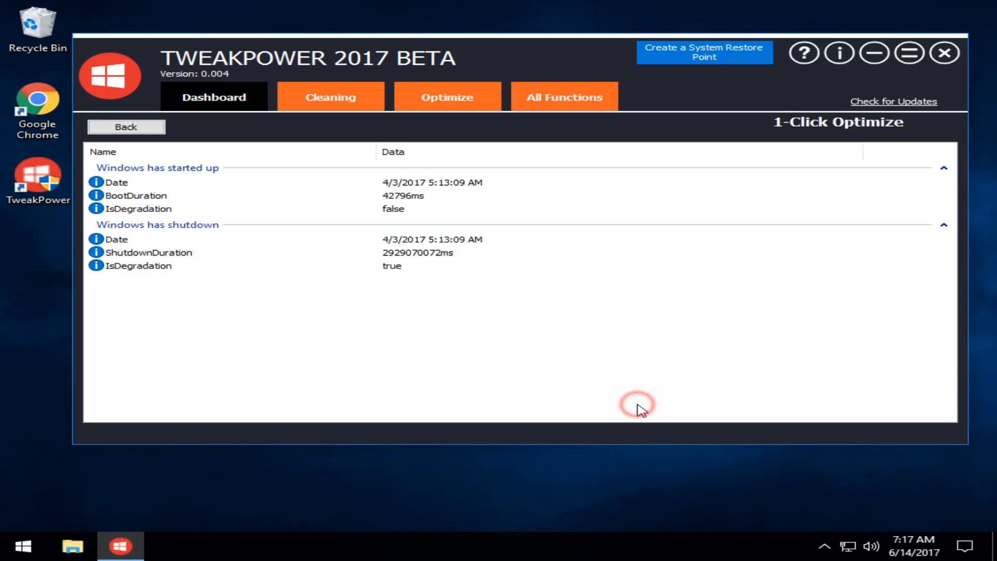
mouse_move(254, 219)
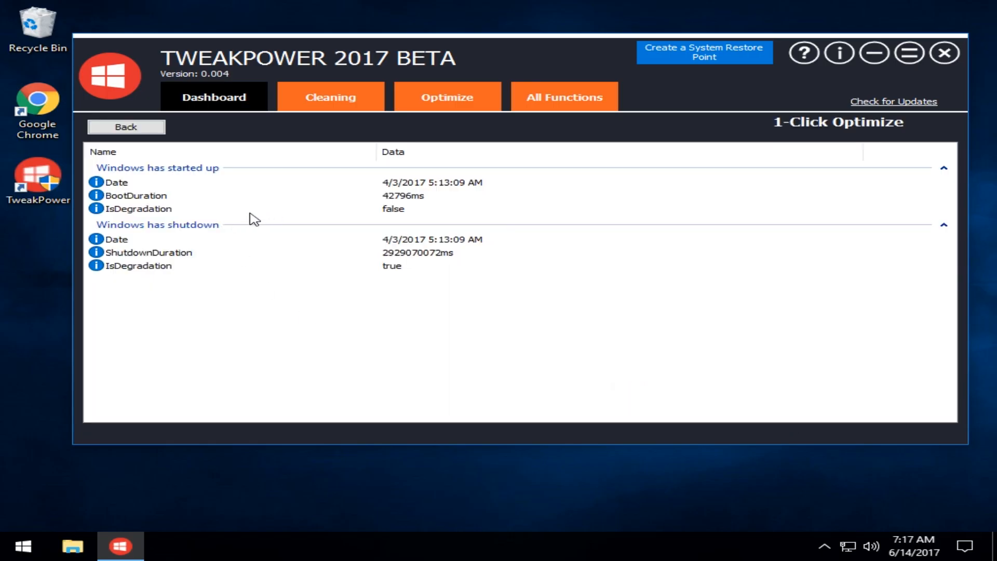
mouse_move(365, 208)
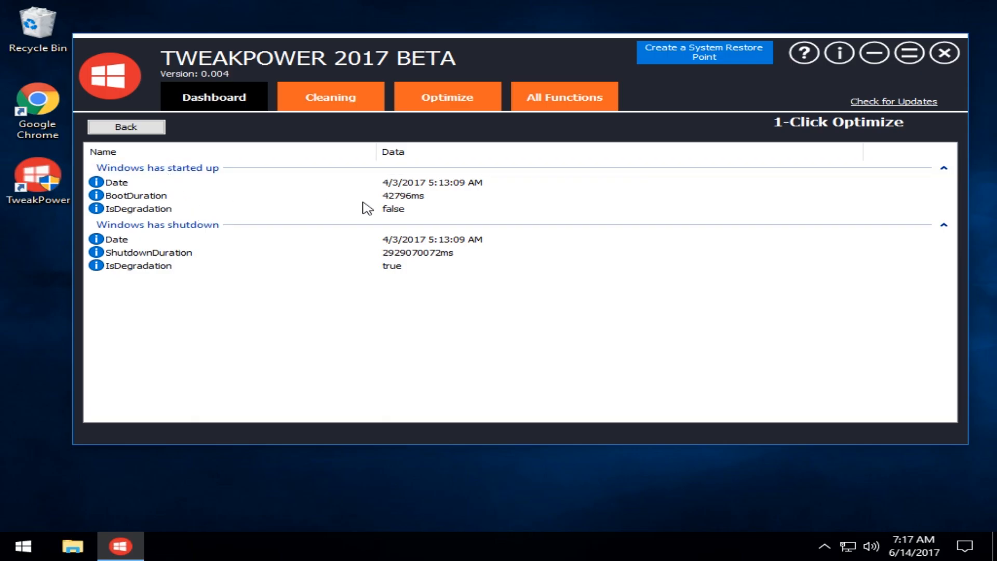
left_click(126, 127)
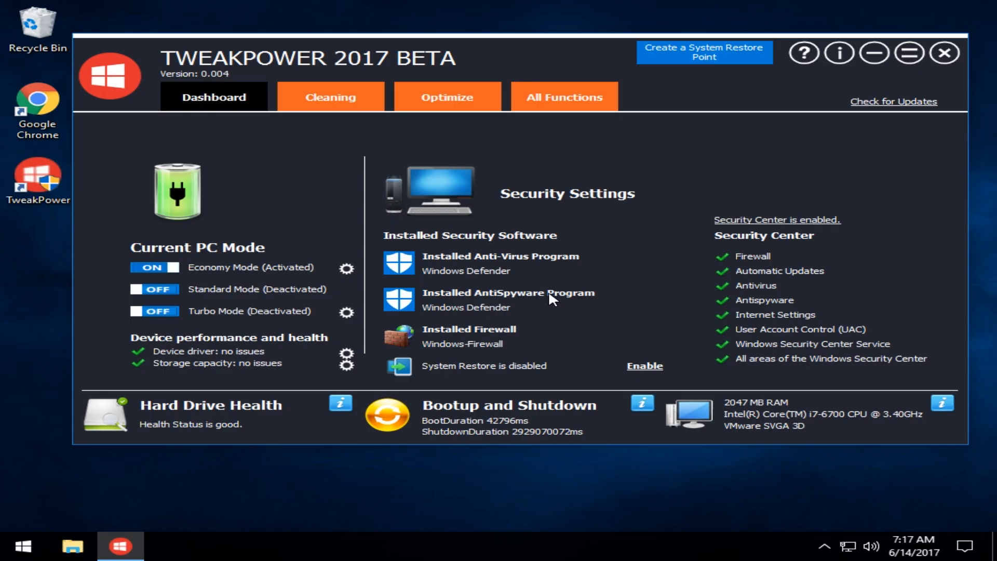
mouse_move(467, 300)
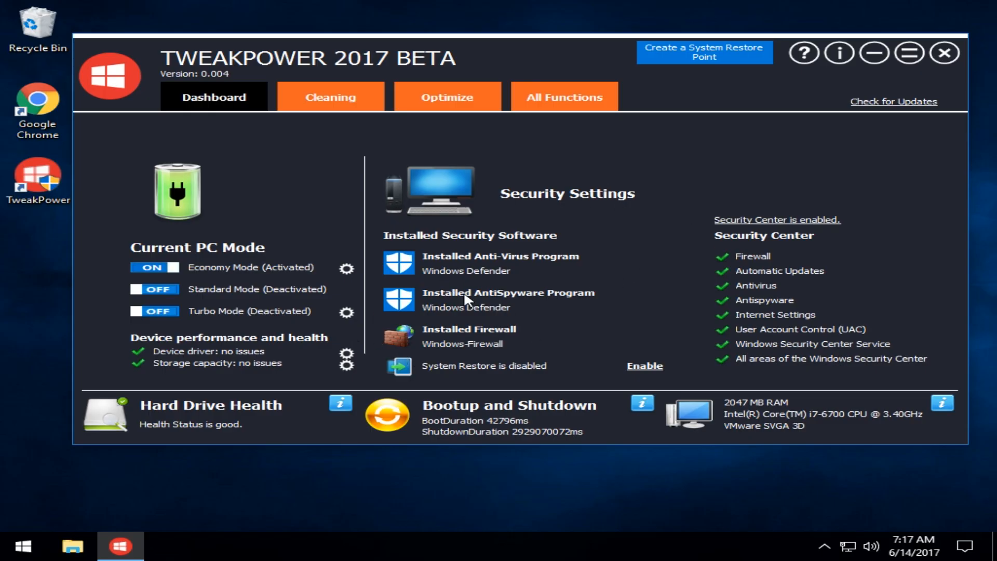
mouse_move(779, 369)
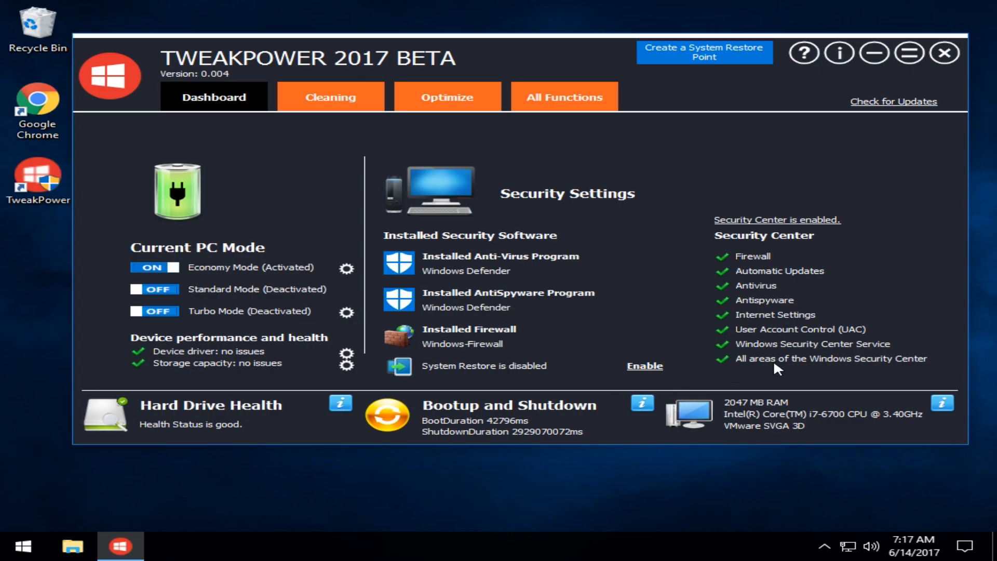
mouse_move(754, 432)
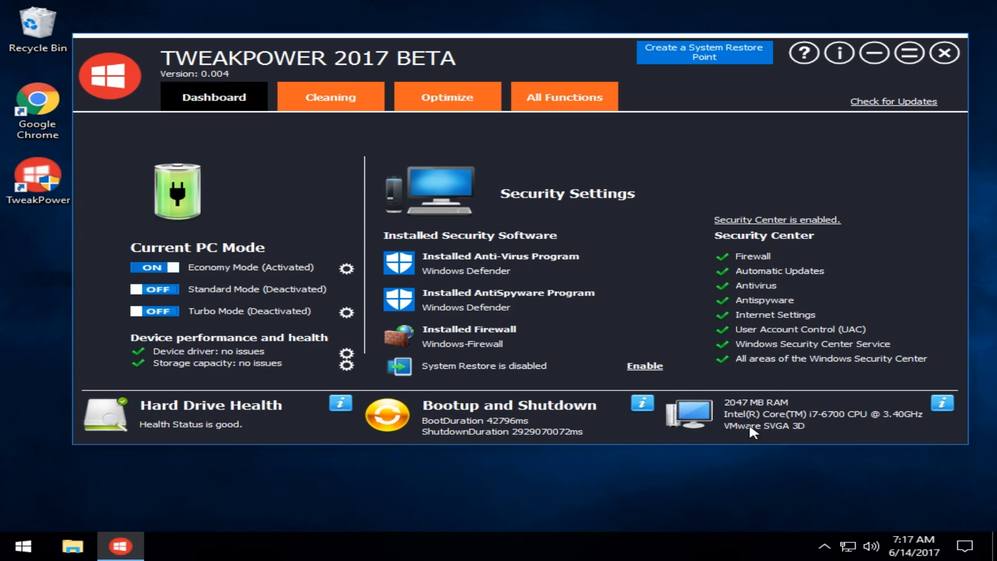
mouse_move(943, 403)
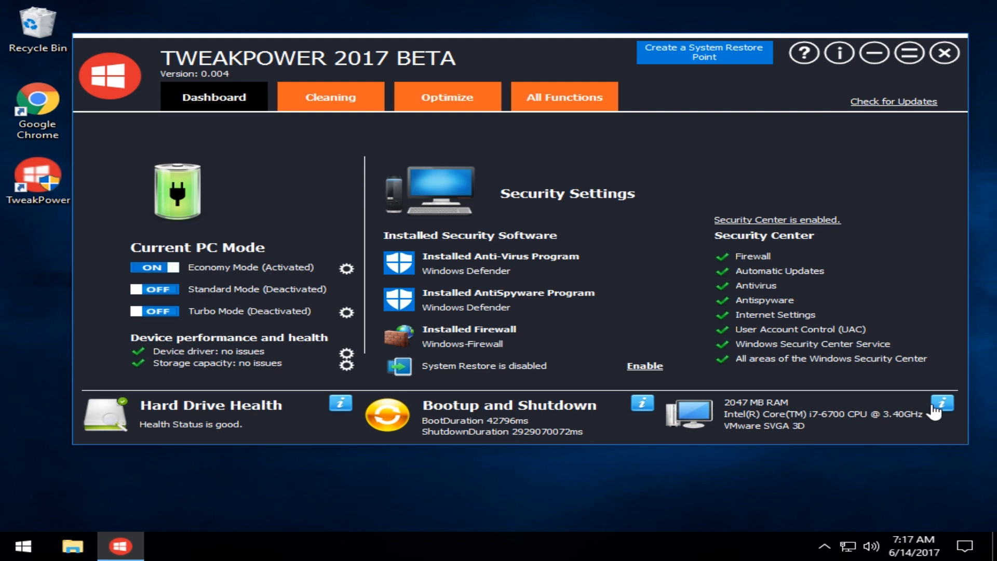
mouse_move(333, 106)
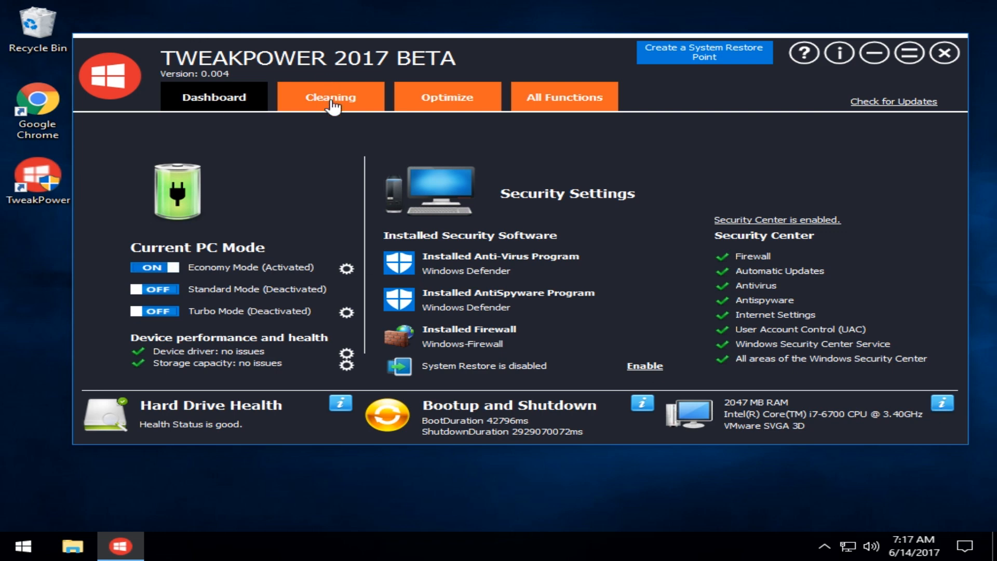
mouse_move(156, 287)
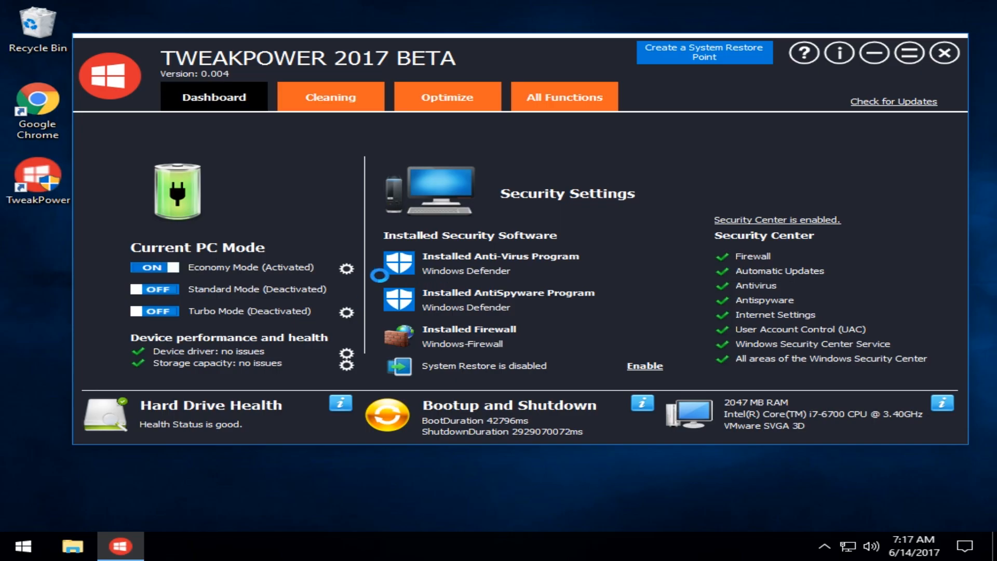
- Switch the Current PC Mode back to Standard Mode on the Dashboard
left_click(154, 289)
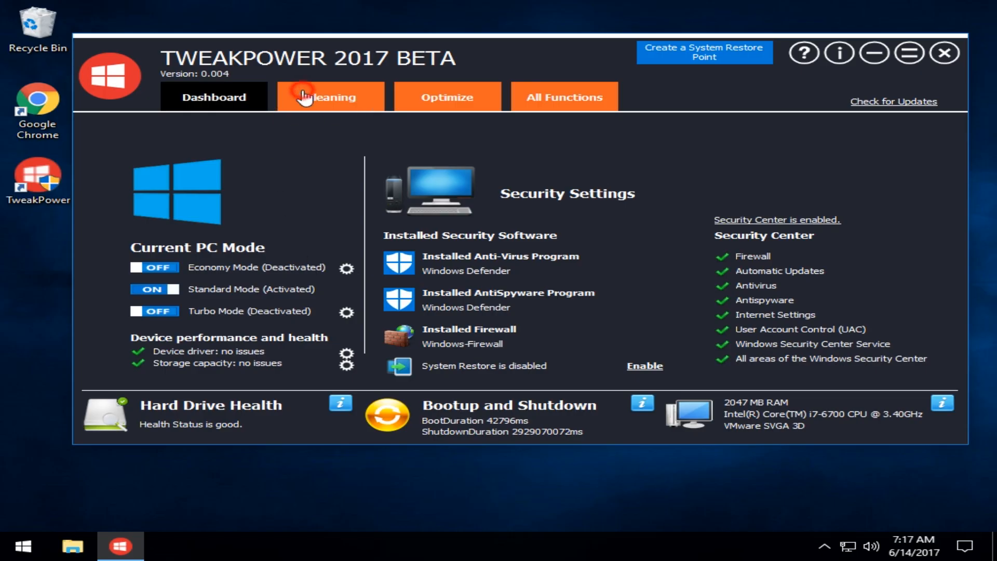
- Activate the System Cleaner on the Cleaning page alongside Registry and Browser Cleaner
left_click(330, 96)
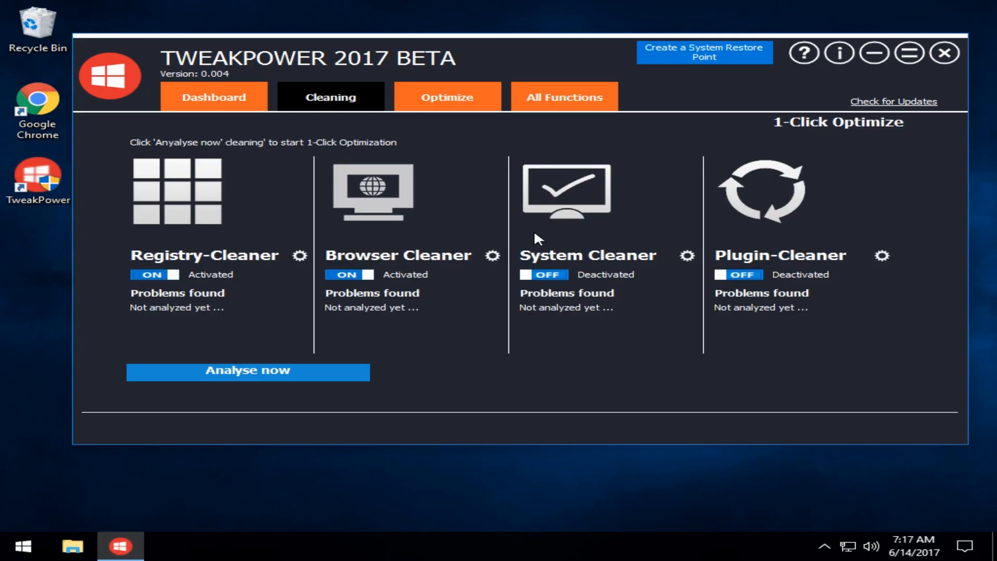
mouse_move(779, 246)
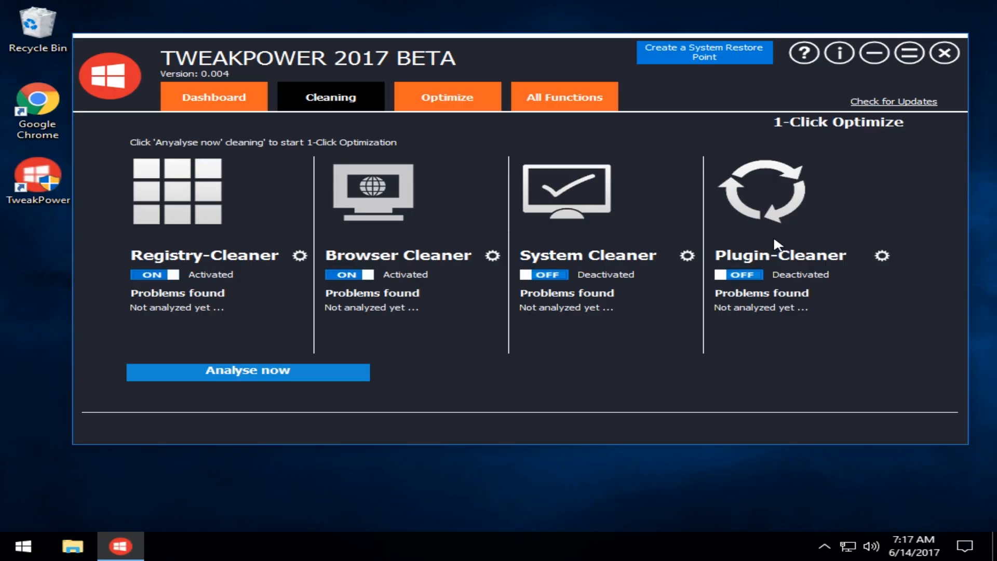
mouse_move(752, 280)
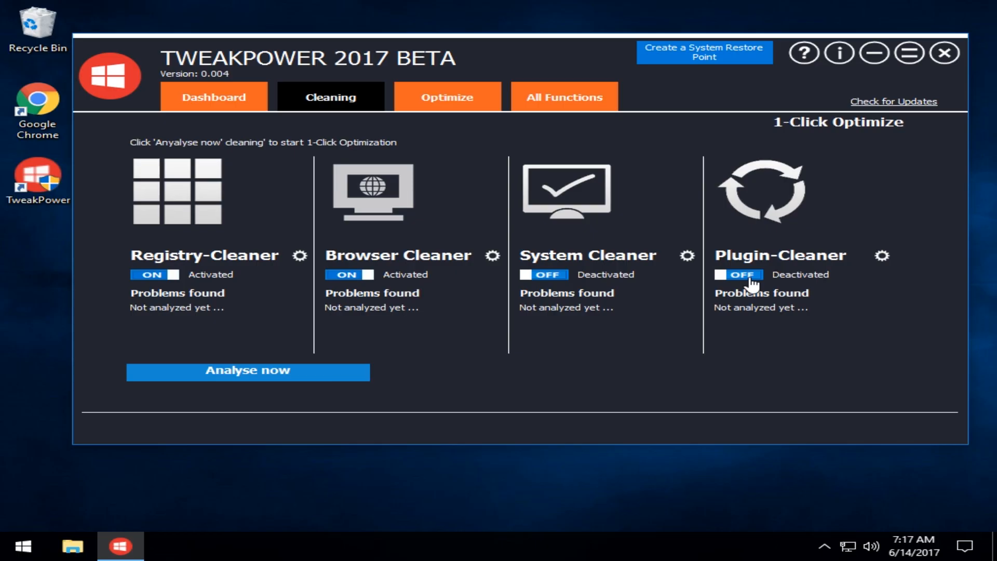
mouse_move(591, 279)
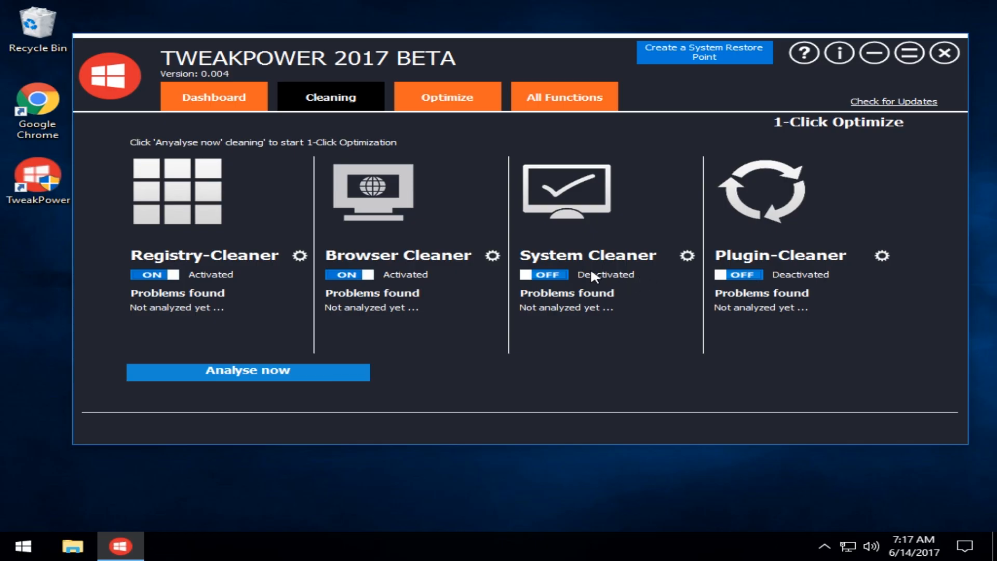
mouse_move(329, 273)
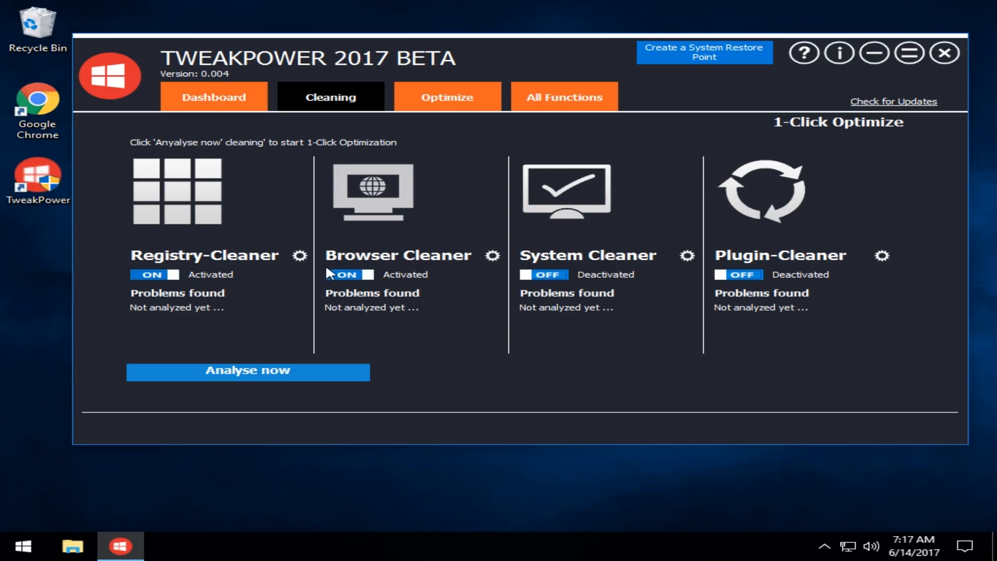
left_click(542, 274)
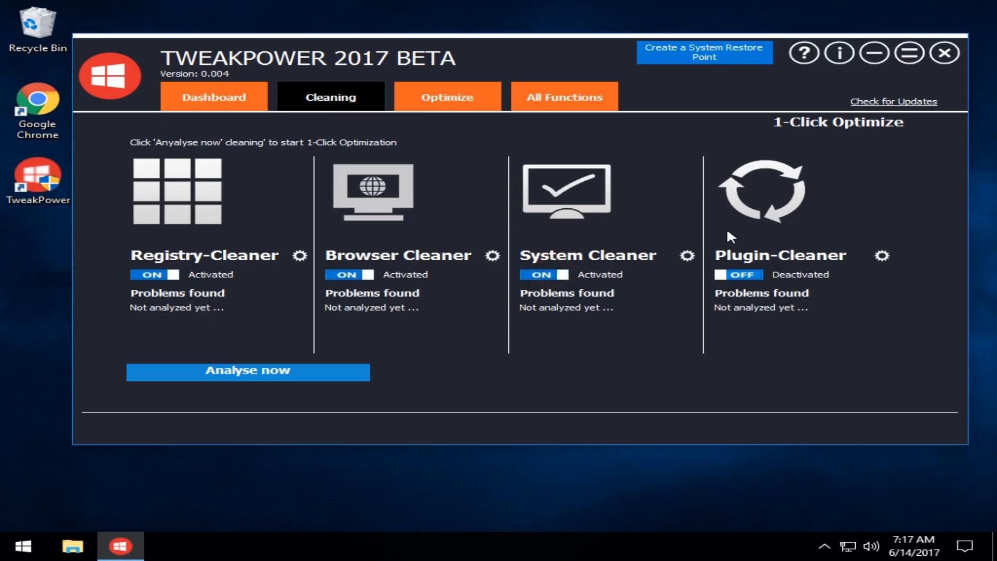
mouse_move(688, 262)
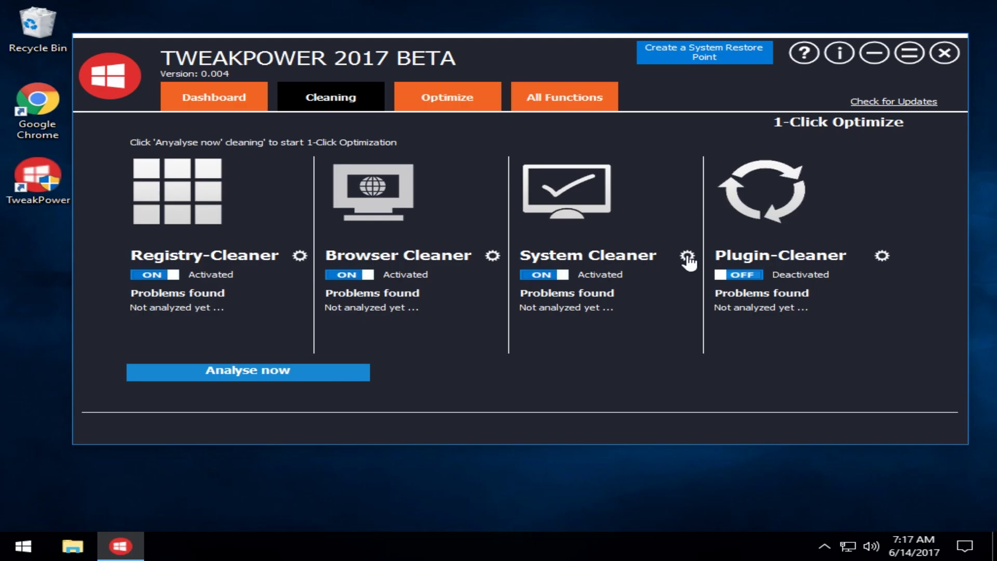
- Review the System Cleaner module options, then deactivate the Registry-Cleaner
left_click(687, 256)
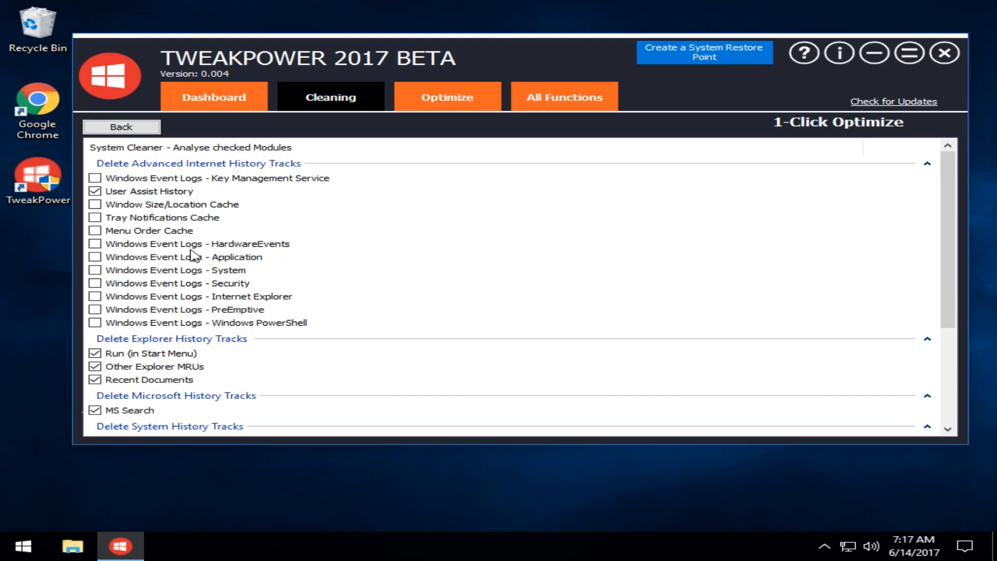
scroll("down", 3)
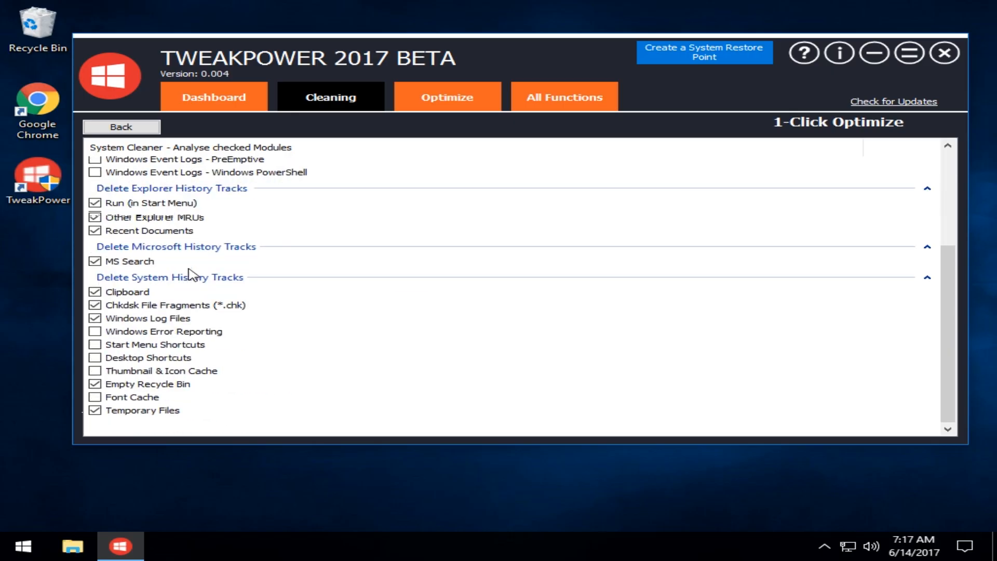
scroll("up", 3)
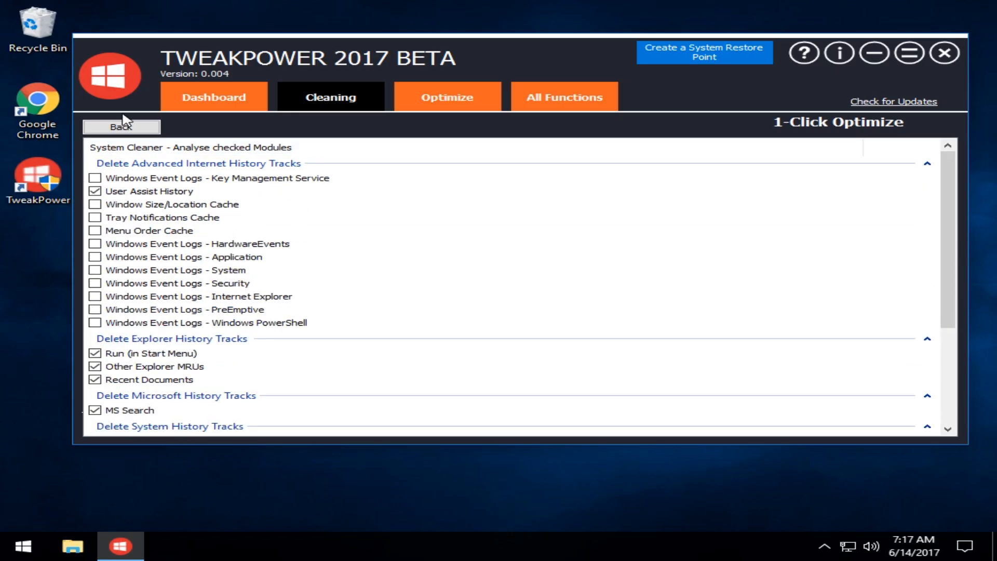
left_click(121, 125)
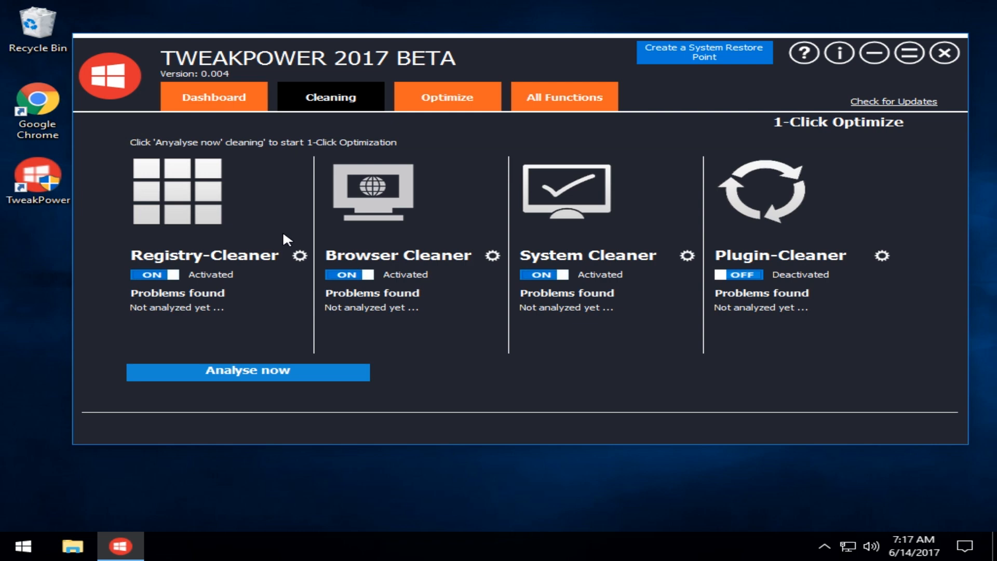
mouse_move(158, 282)
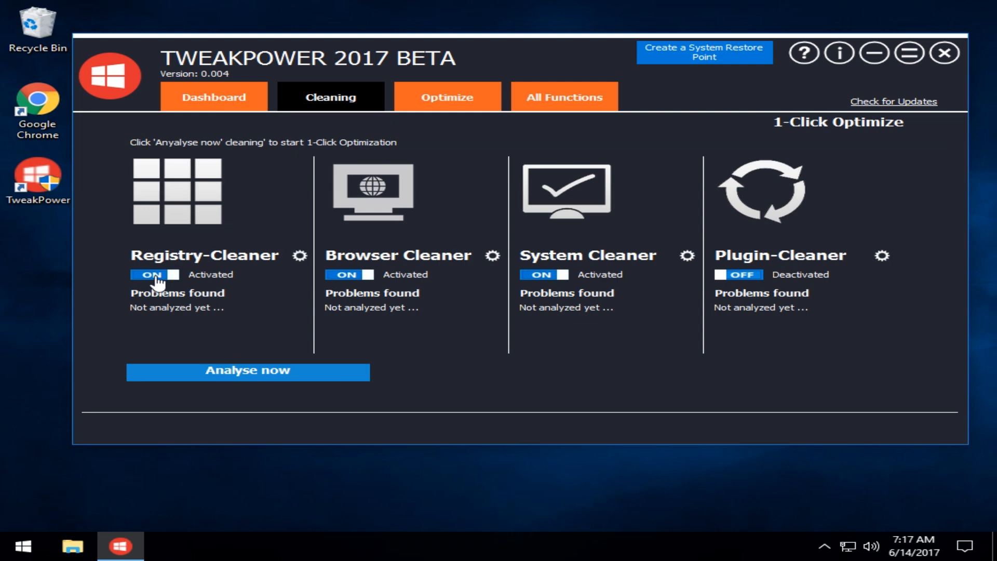
left_click(153, 274)
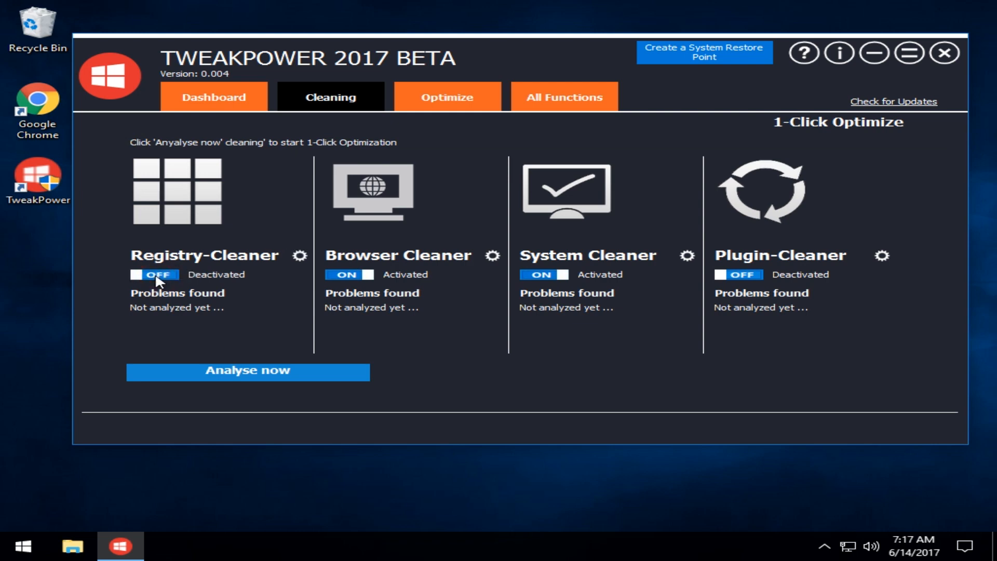
mouse_move(800, 283)
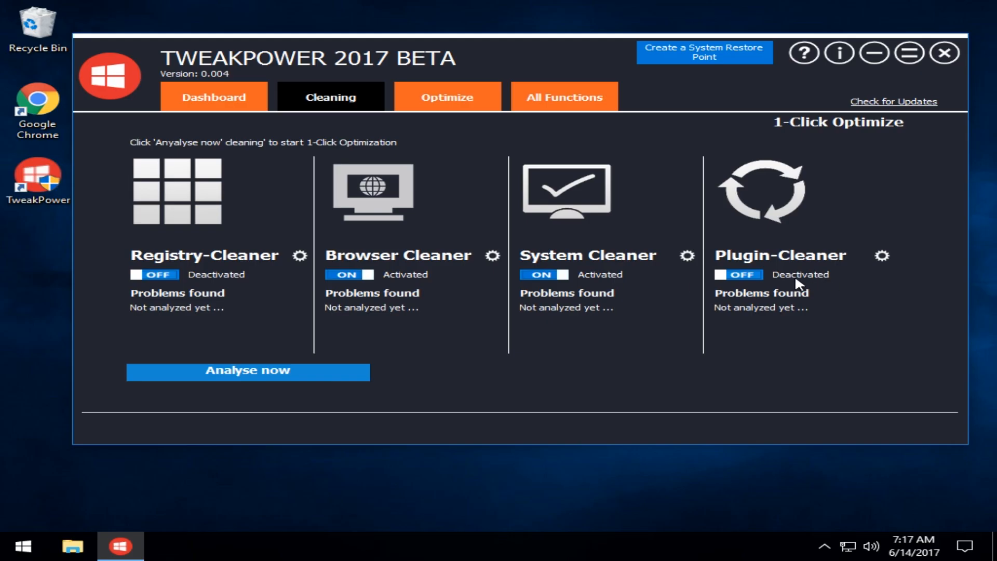
- Review the Plugin-Cleaner module settings so Plugin-Cleaner ends up activated
left_click(882, 256)
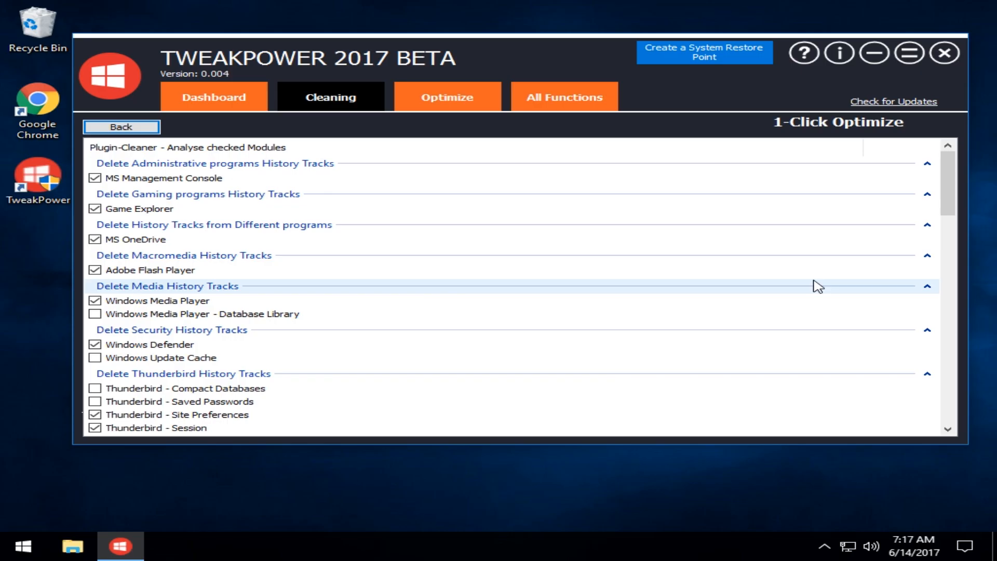
scroll("down", 3)
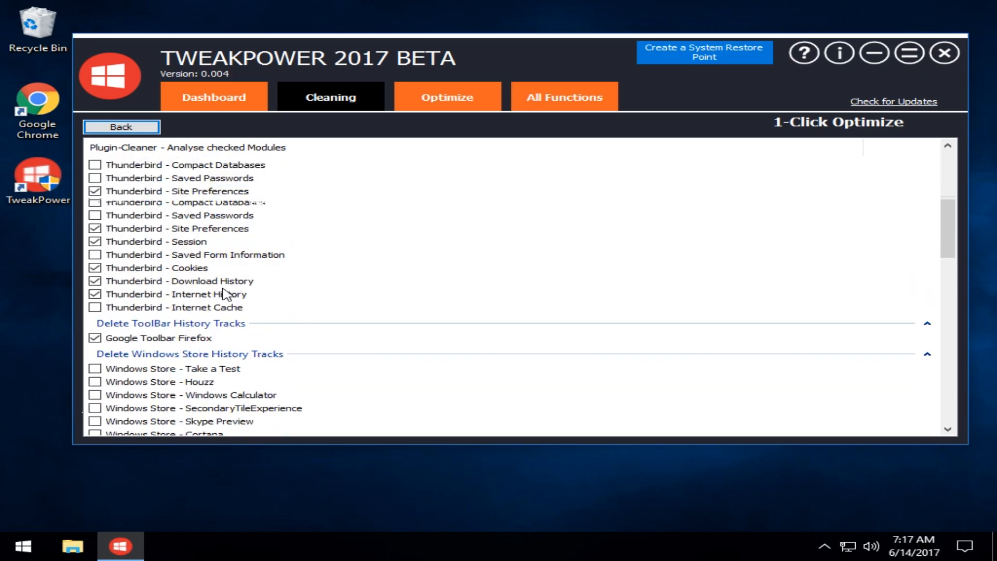
scroll("up", 3)
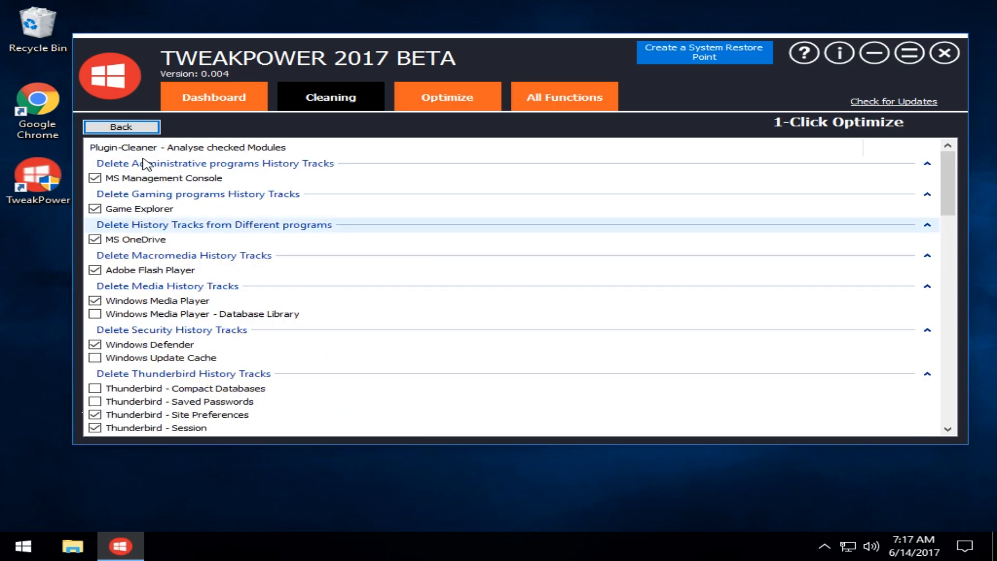
left_click(121, 126)
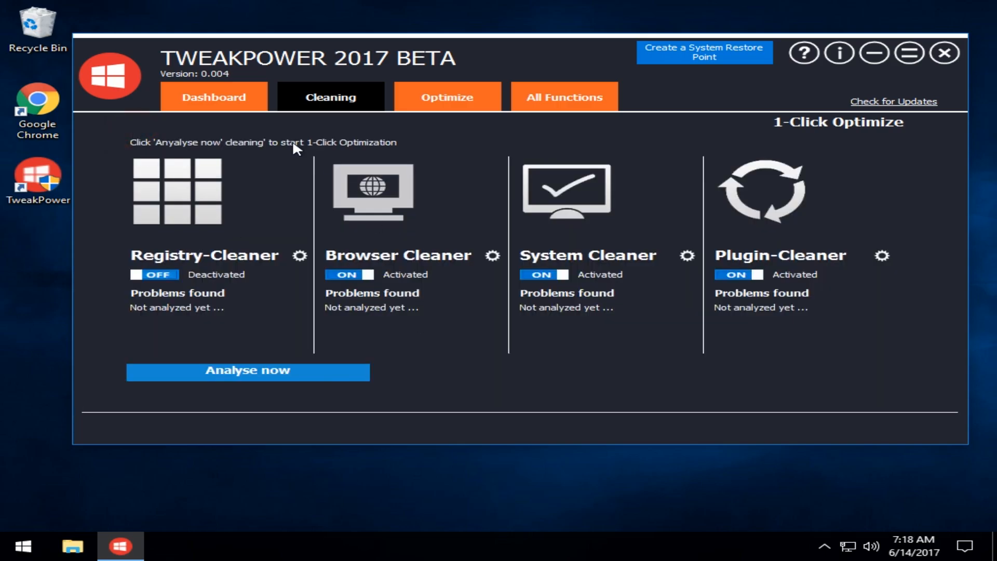
mouse_move(260, 379)
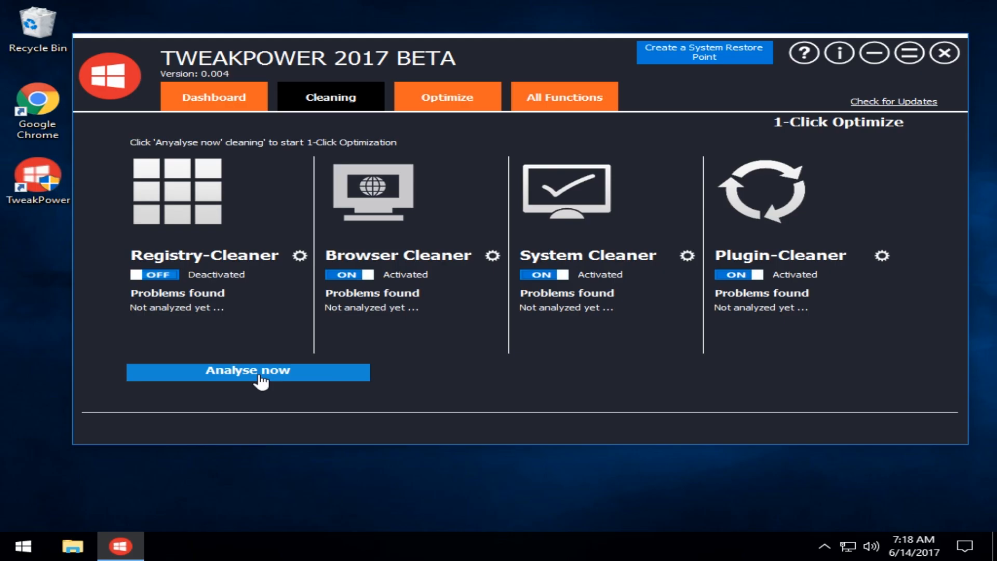
- Run 'Analyse now', finding 94, 289 and 267 problems for Browser, System and Plugin cleaners
left_click(248, 372)
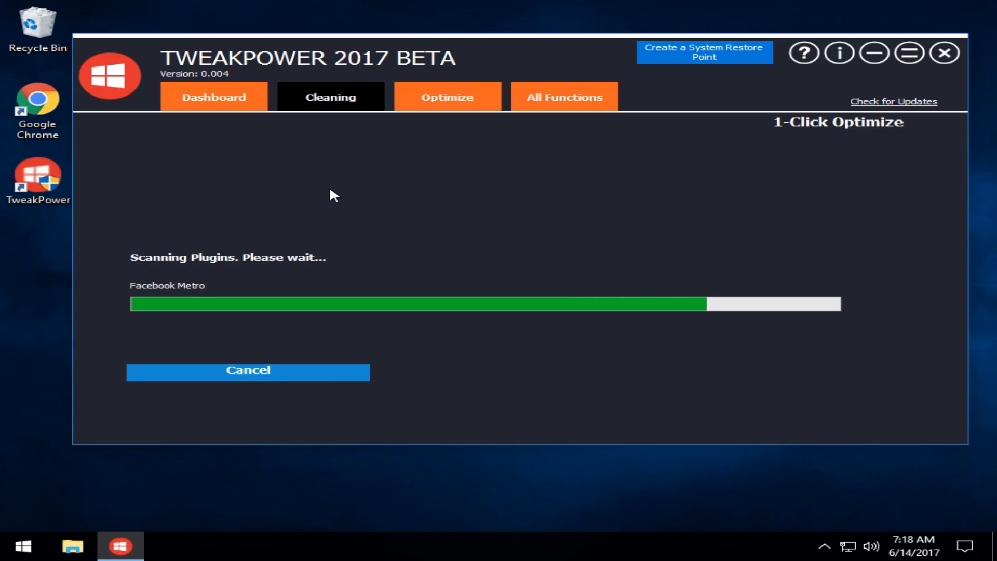
left_click(447, 97)
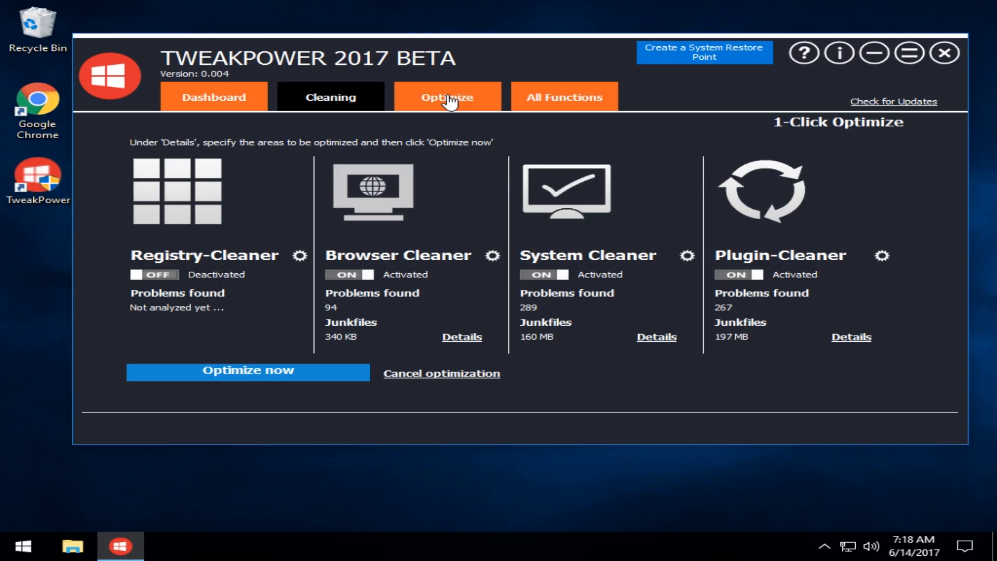
- Tick 'Reduce system waiting time before stopping services' in the optimization module list
left_click(447, 97)
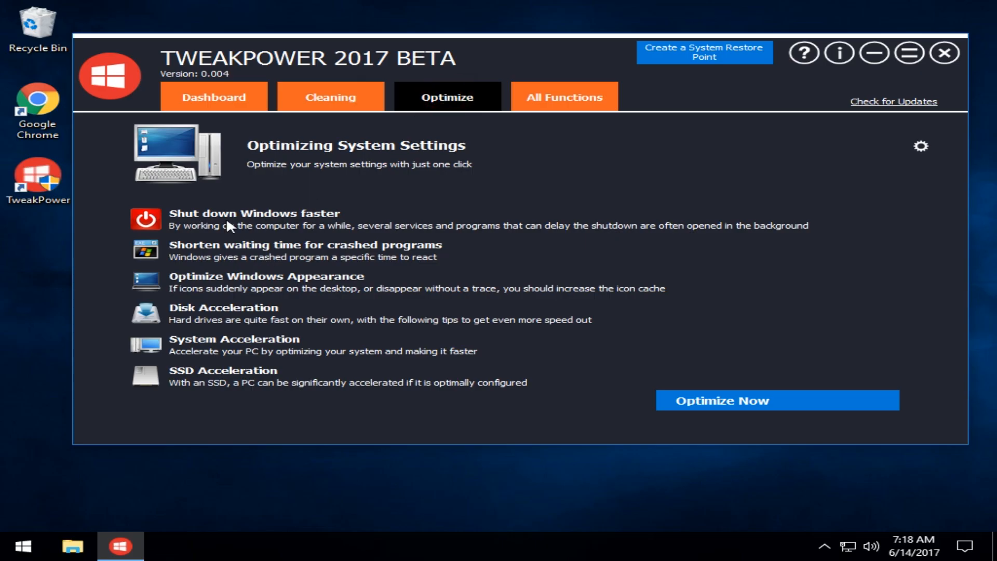
mouse_move(240, 227)
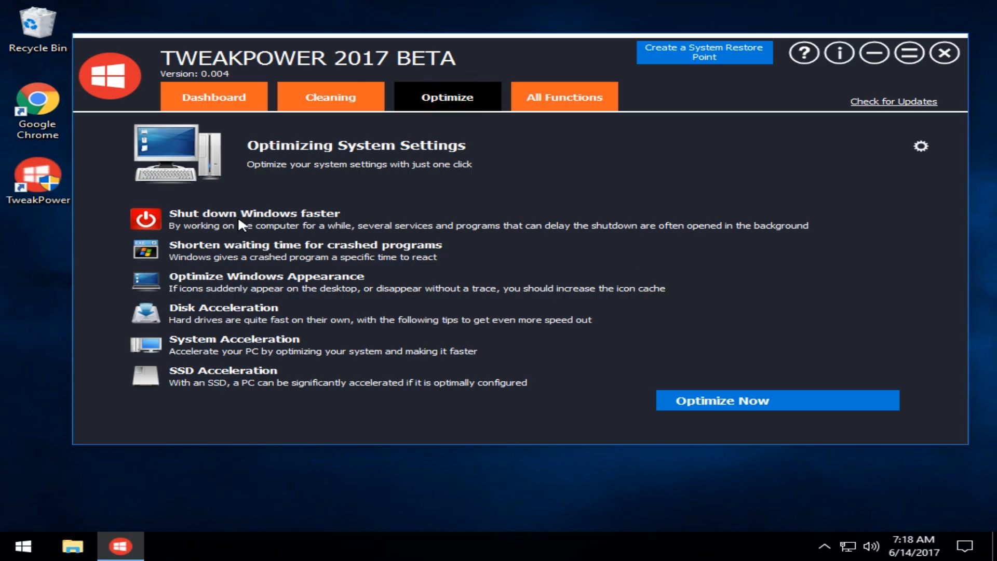
mouse_move(228, 284)
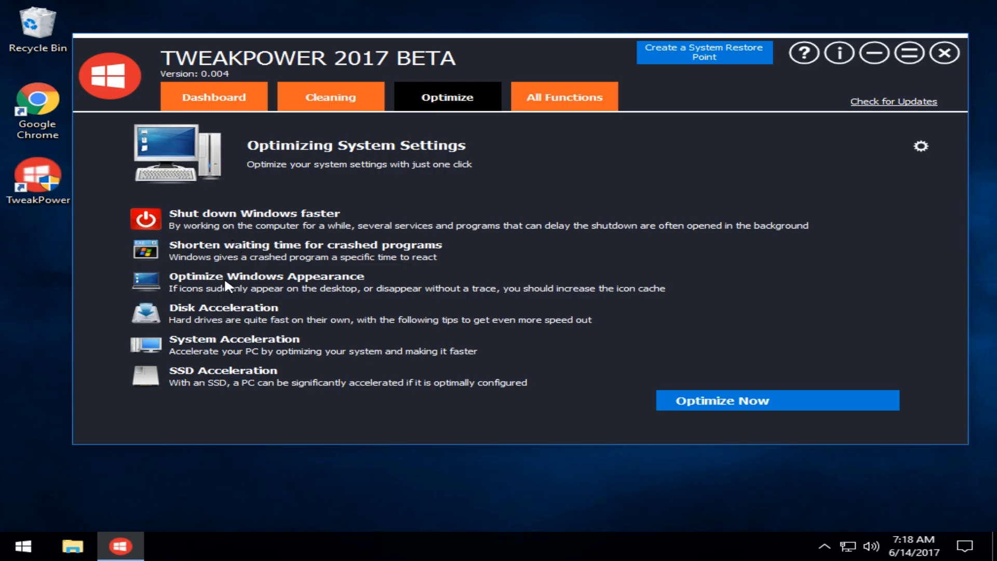
mouse_move(250, 349)
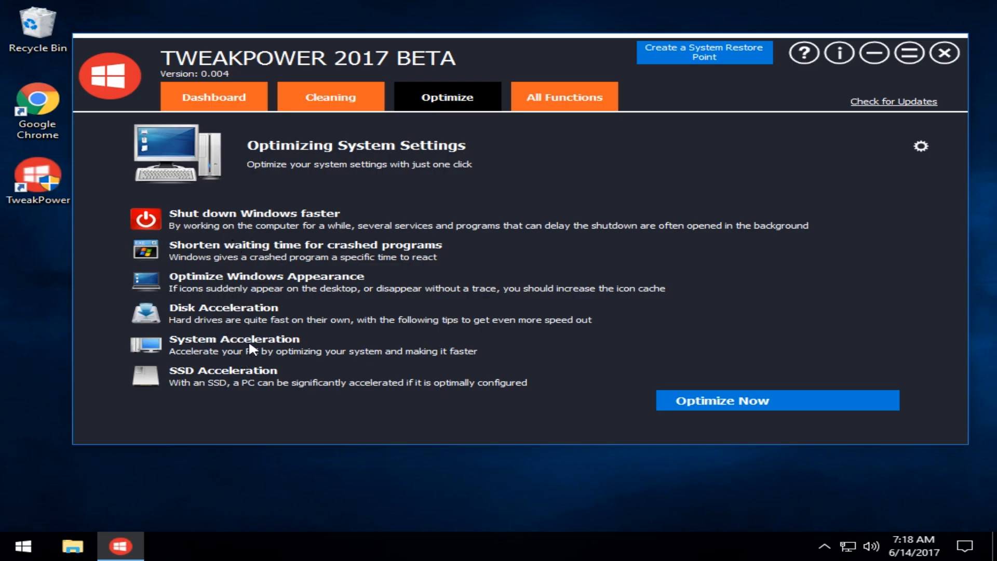
mouse_move(922, 152)
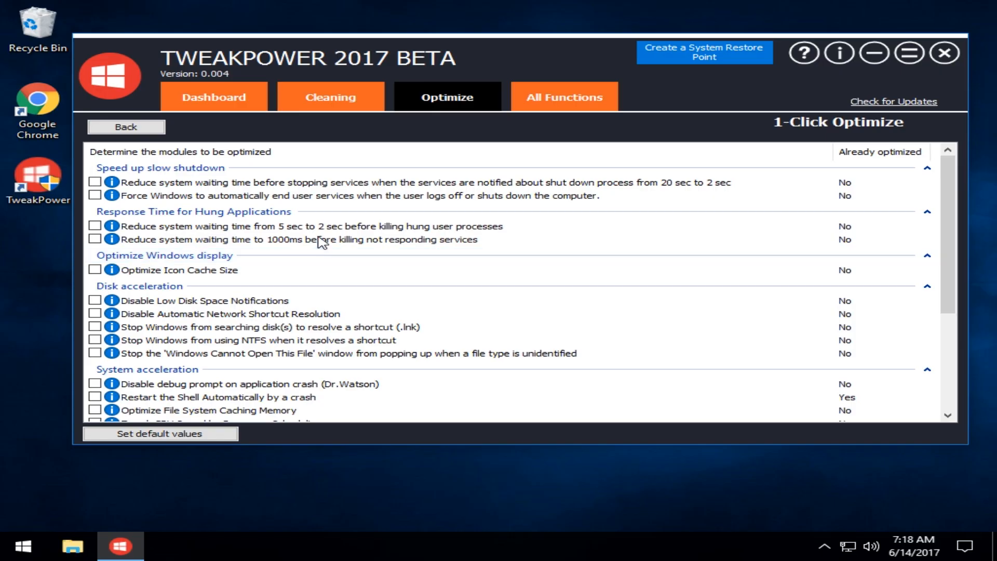
scroll("down", 3)
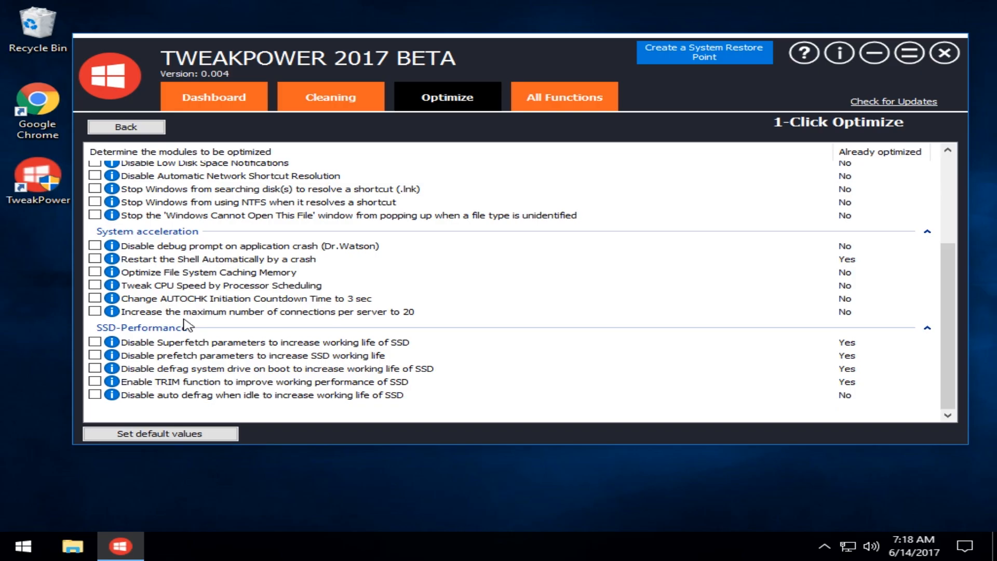
scroll("up", 3)
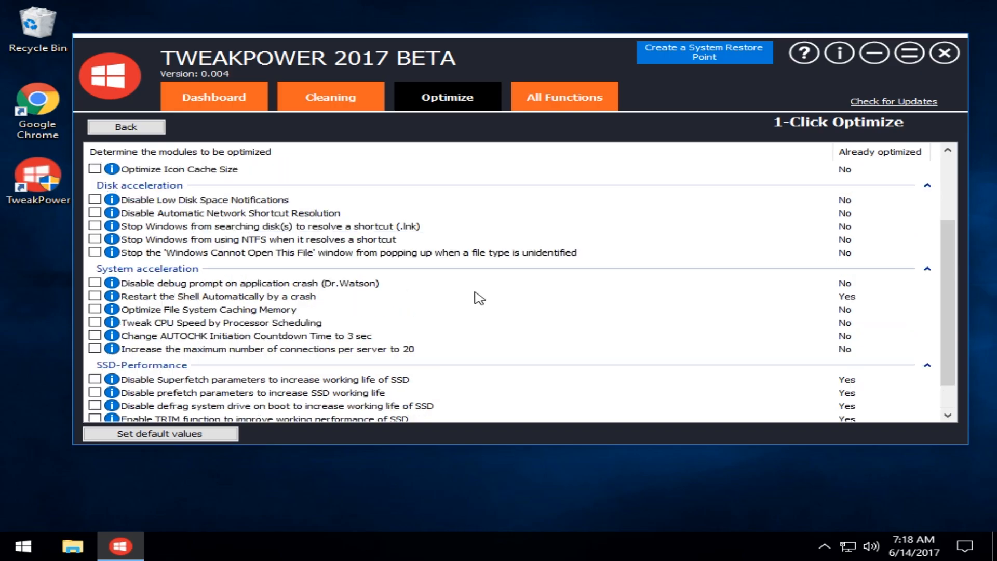
scroll("up", 3)
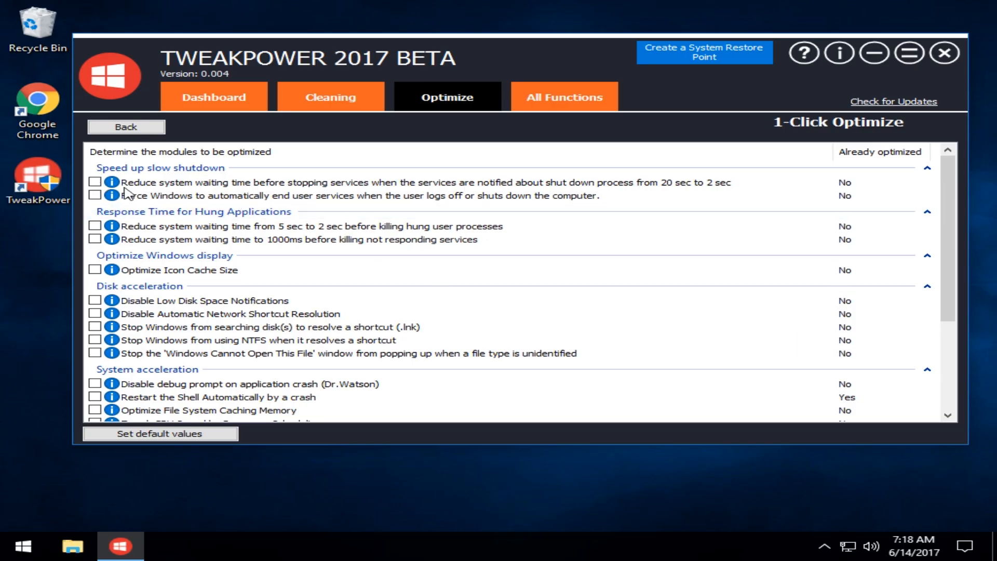
left_click(95, 181)
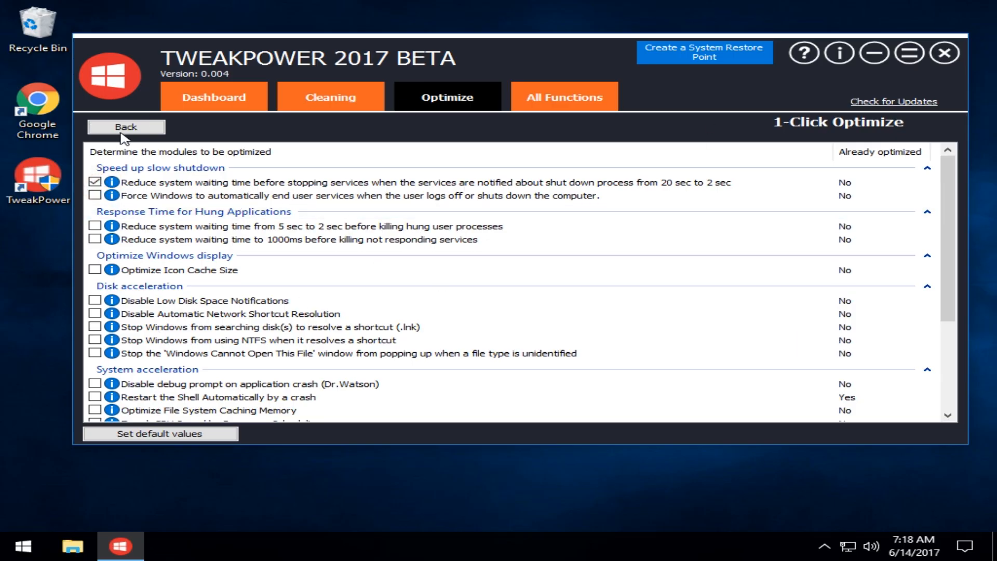
- Return to the Optimizing System Settings overview with the shutdown tweak chosen
left_click(126, 127)
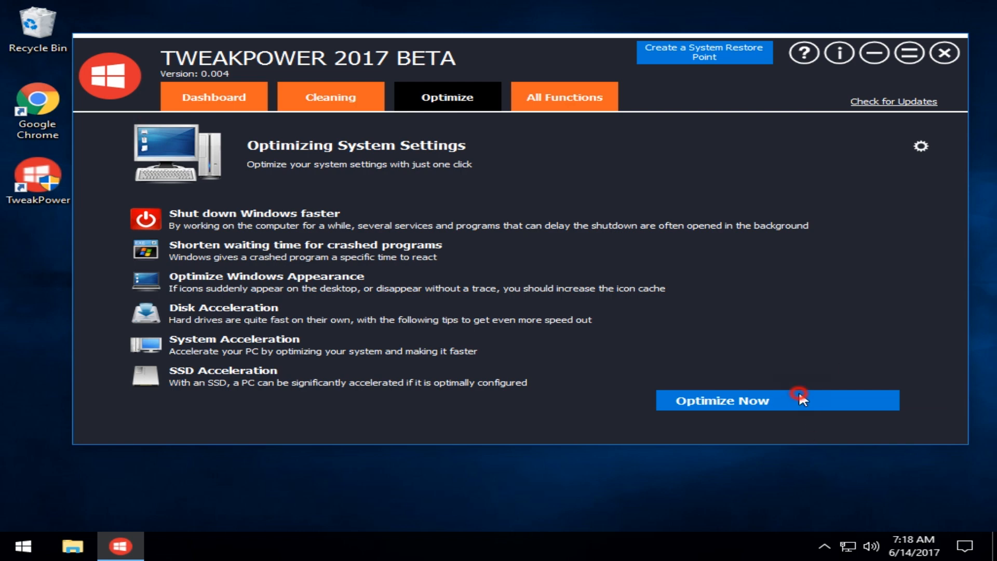
mouse_move(395, 61)
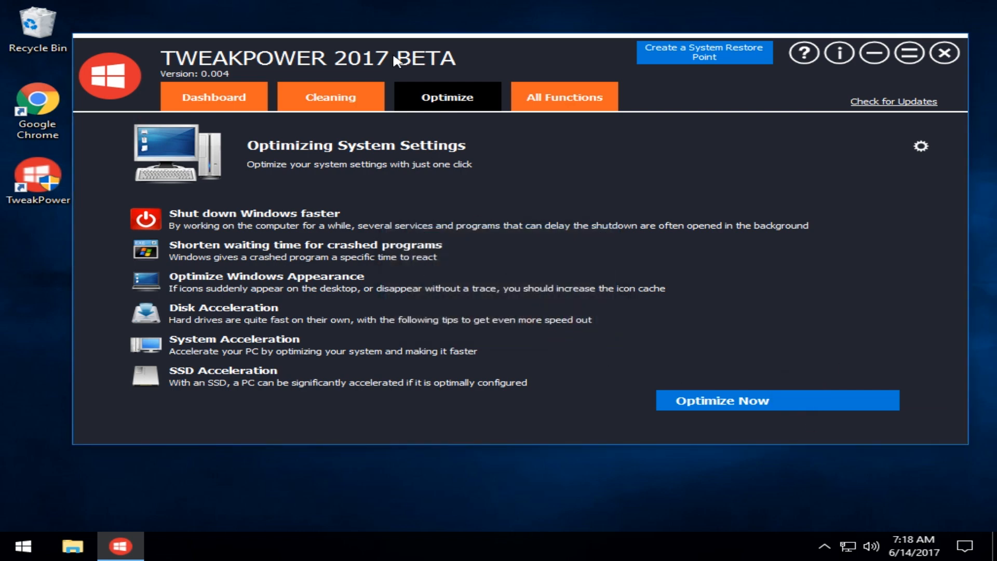
mouse_move(613, 78)
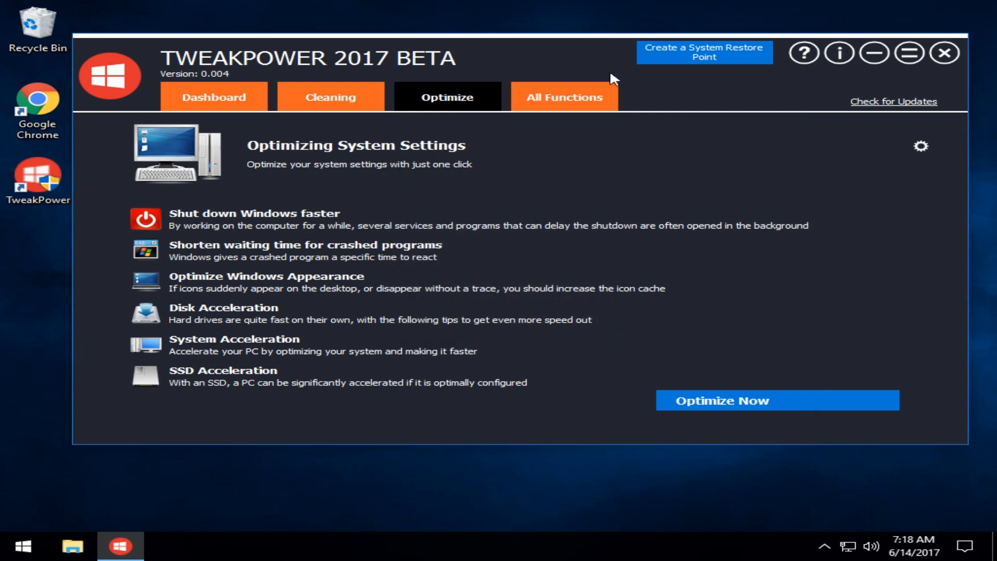
mouse_move(575, 102)
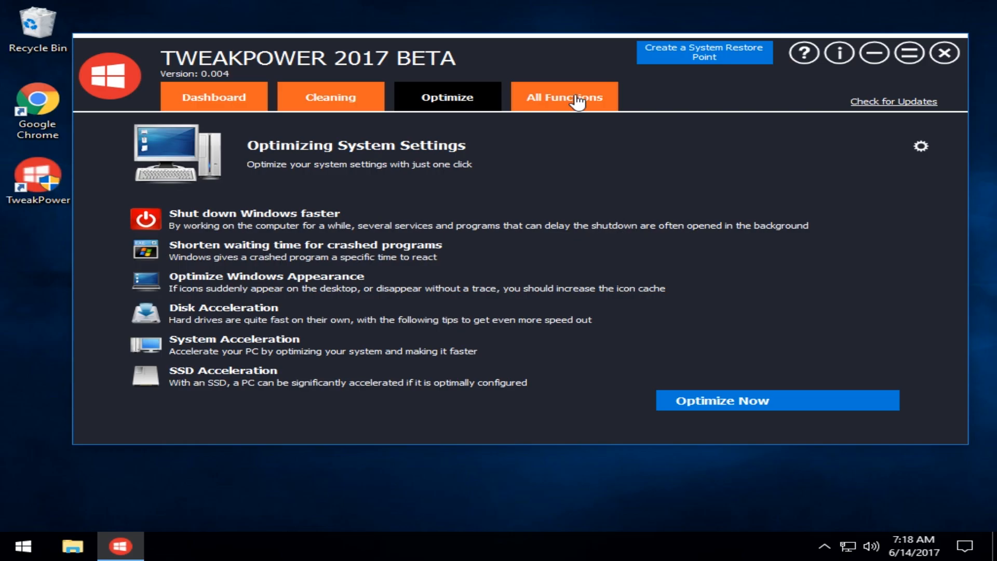
left_click(563, 97)
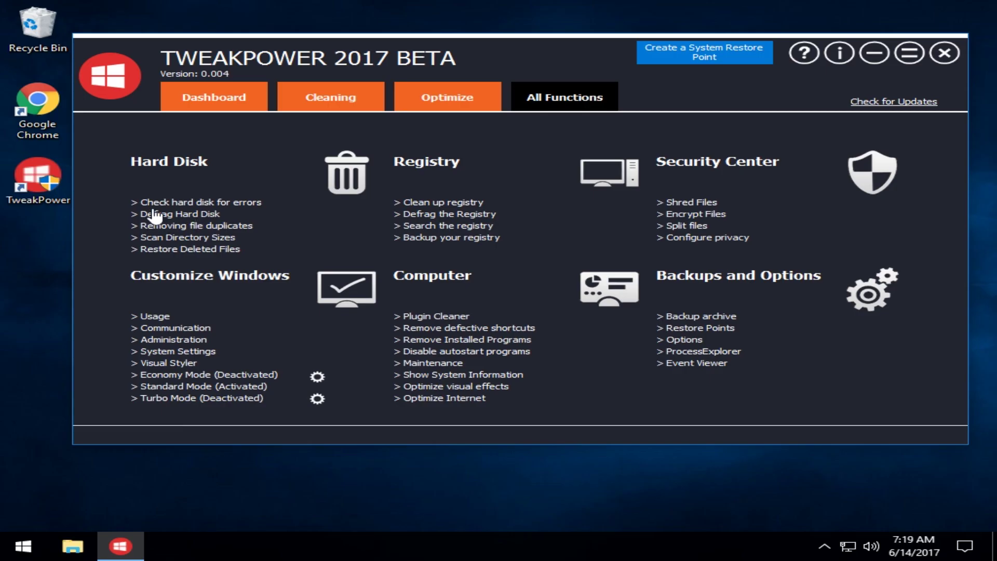
mouse_move(127, 208)
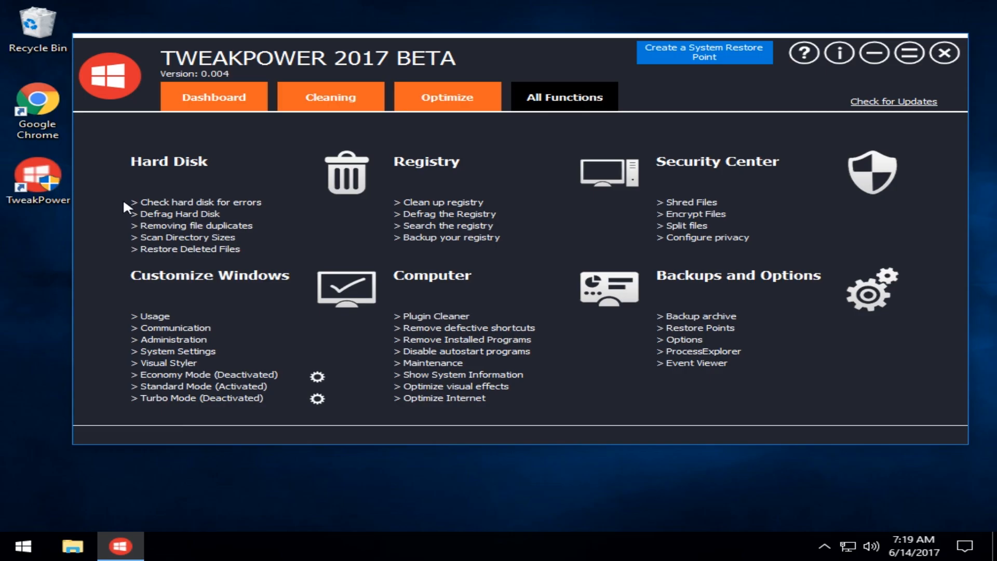
mouse_move(458, 219)
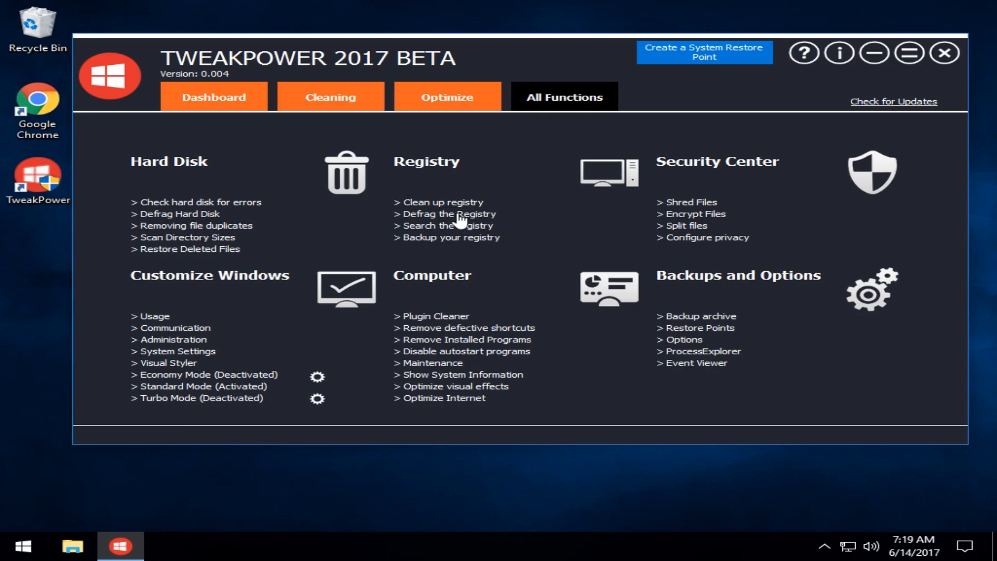
left_click(450, 214)
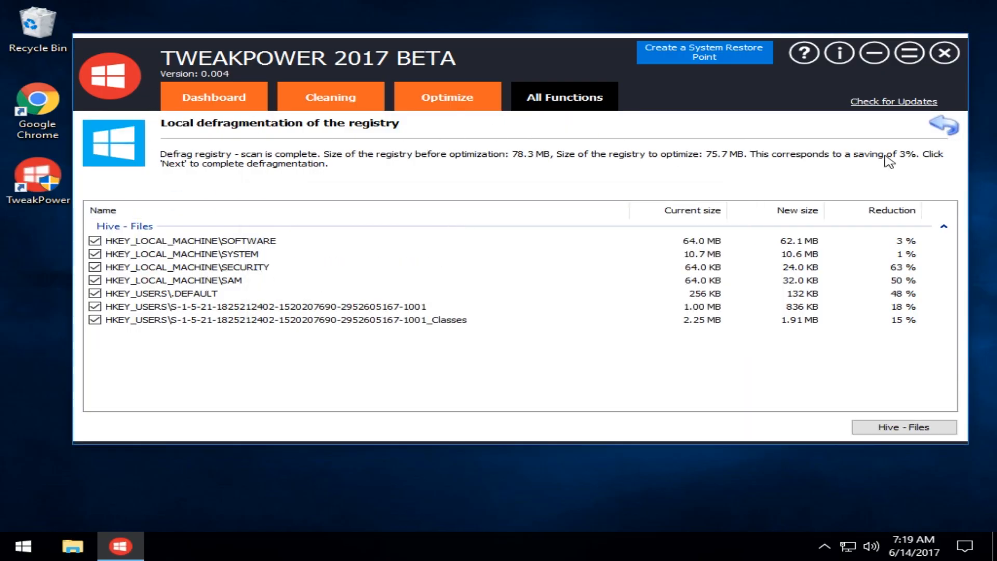
mouse_move(944, 127)
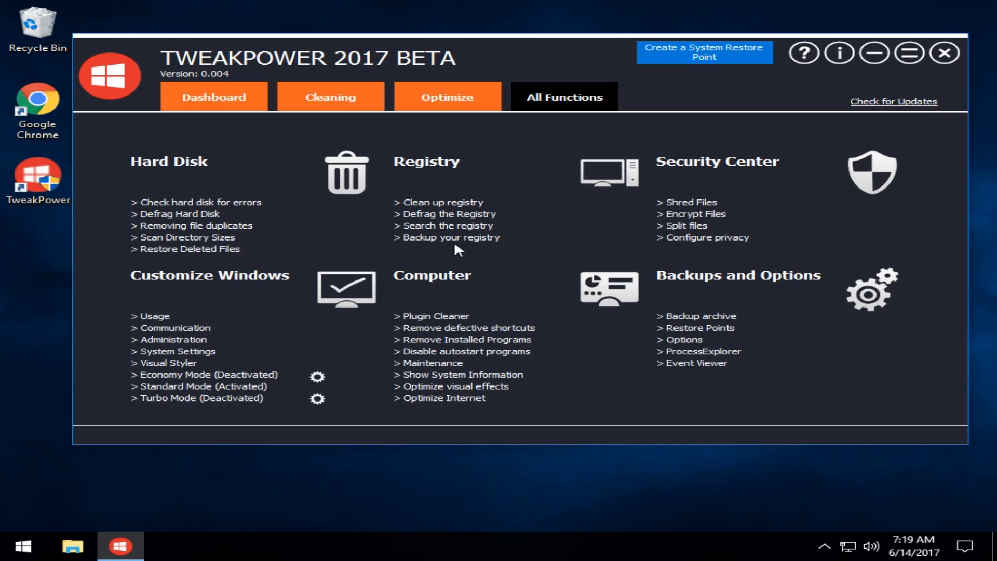
mouse_move(417, 243)
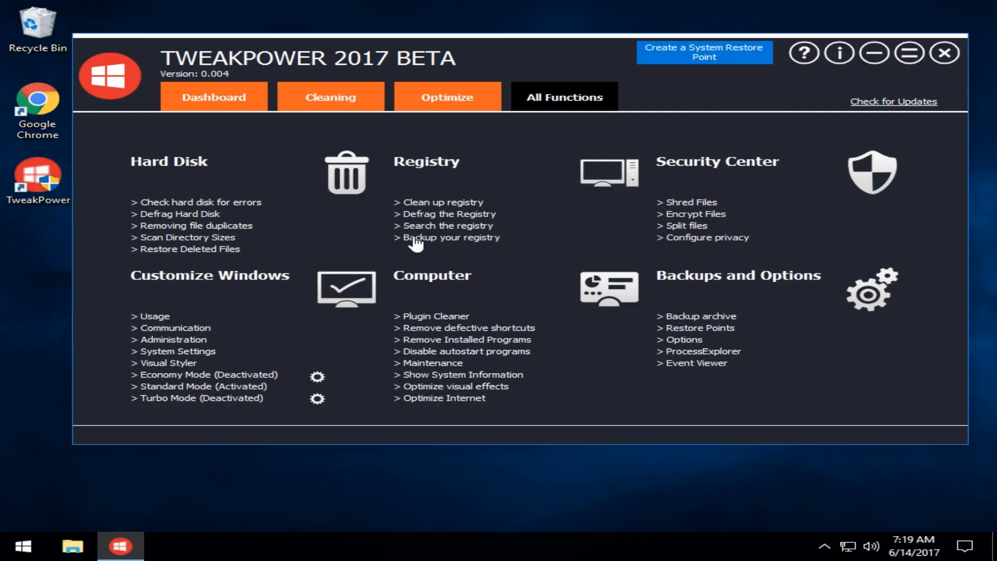
mouse_move(149, 181)
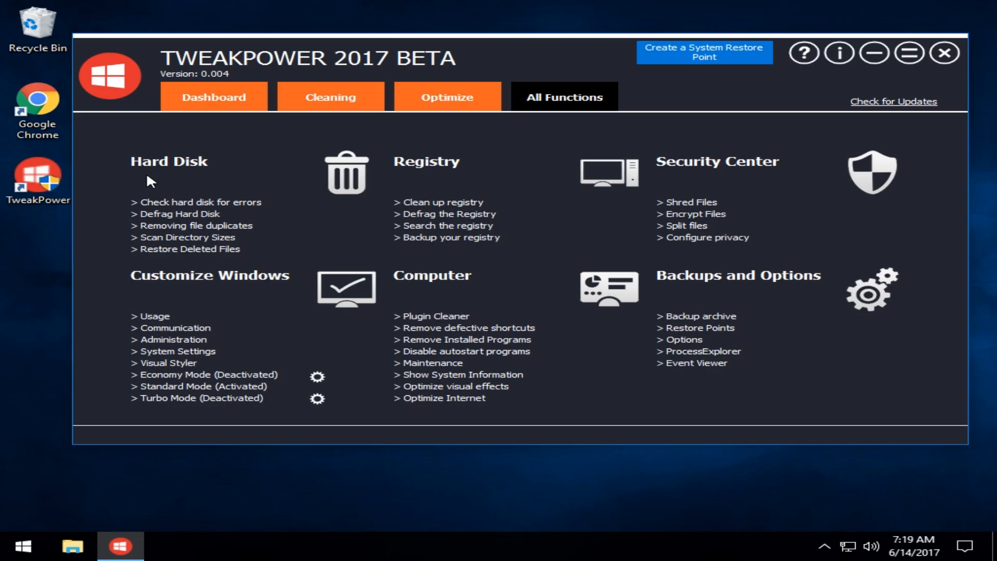
mouse_move(180, 228)
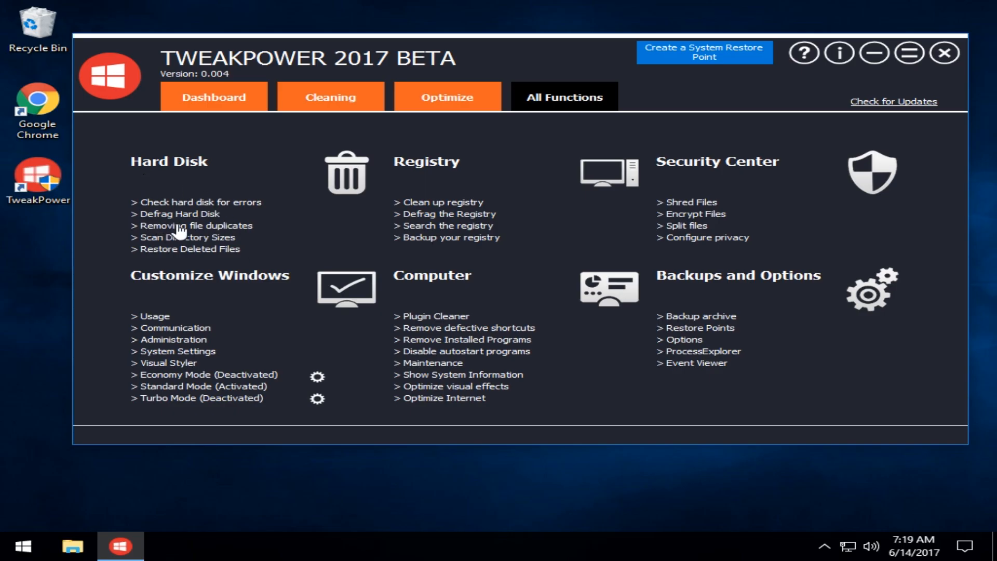
mouse_move(153, 260)
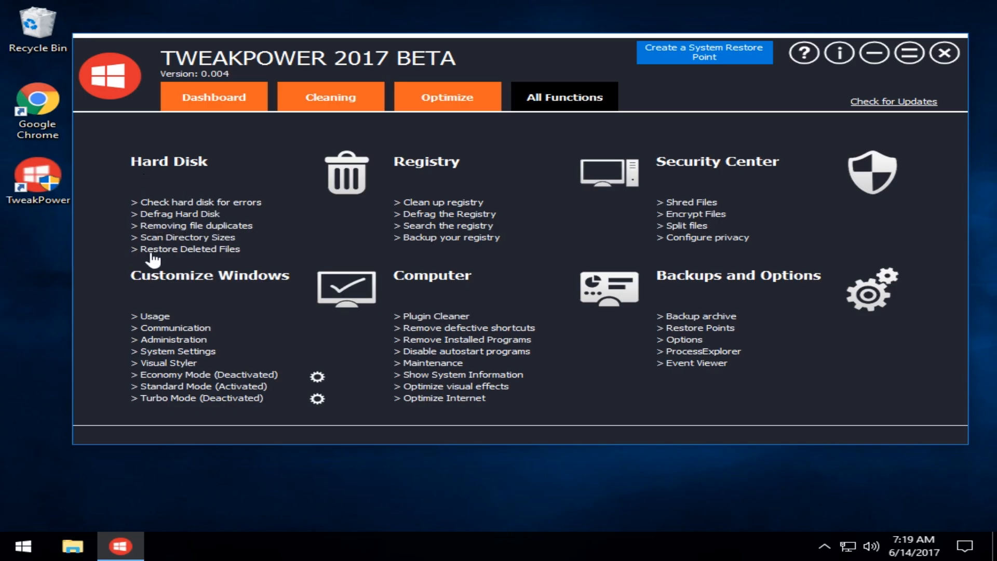
mouse_move(140, 327)
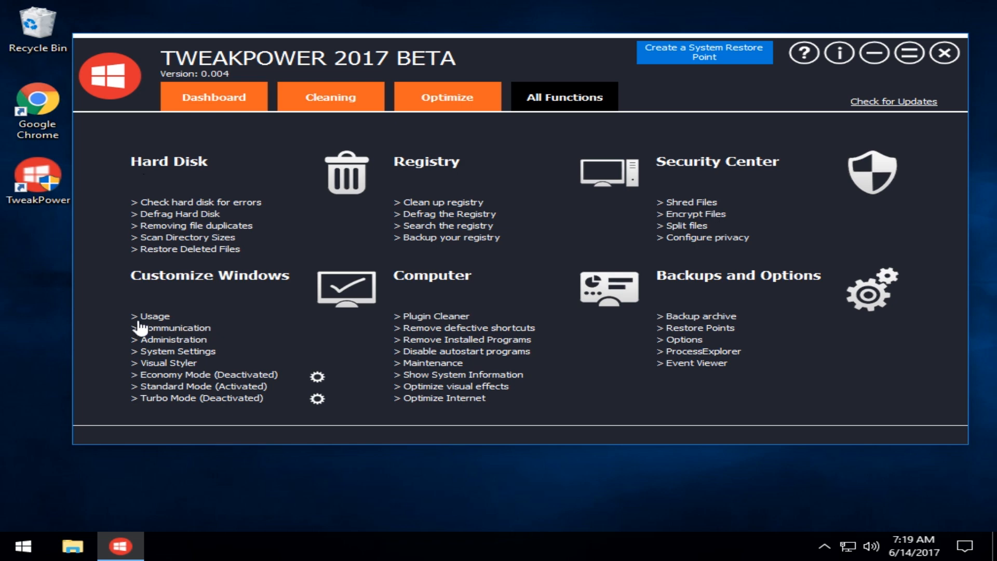
mouse_move(205, 382)
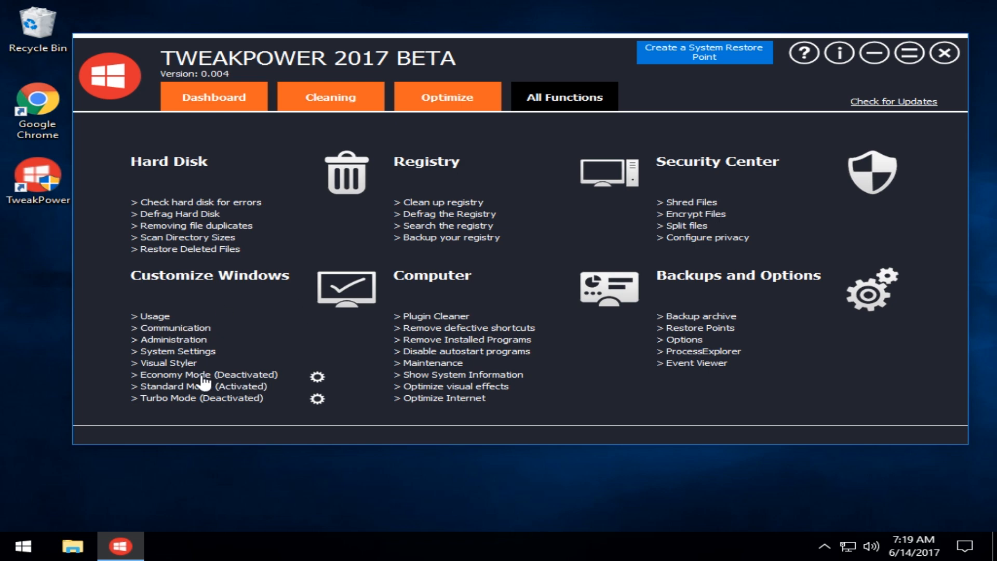
mouse_move(137, 387)
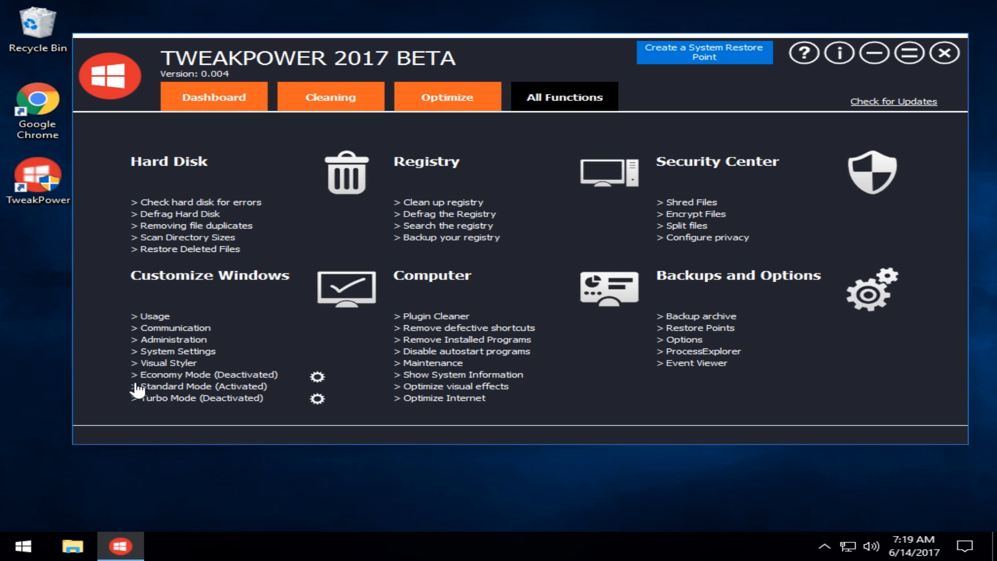
mouse_move(320, 97)
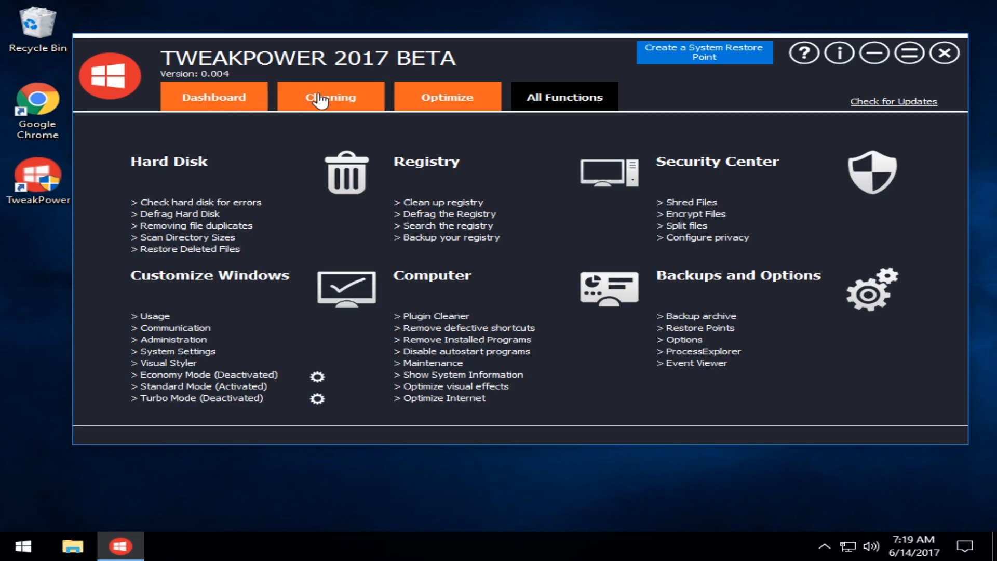
left_click(214, 97)
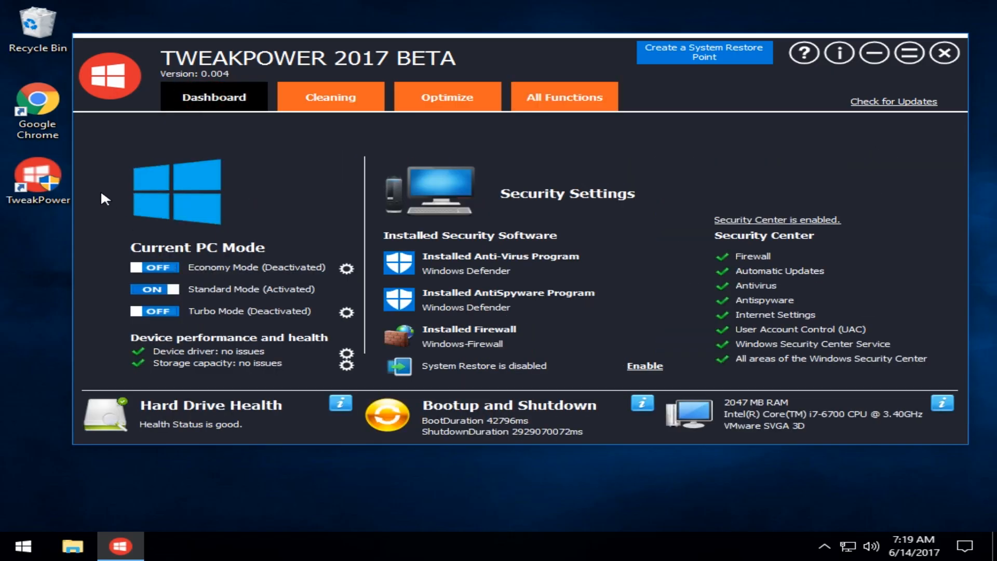
left_click(563, 96)
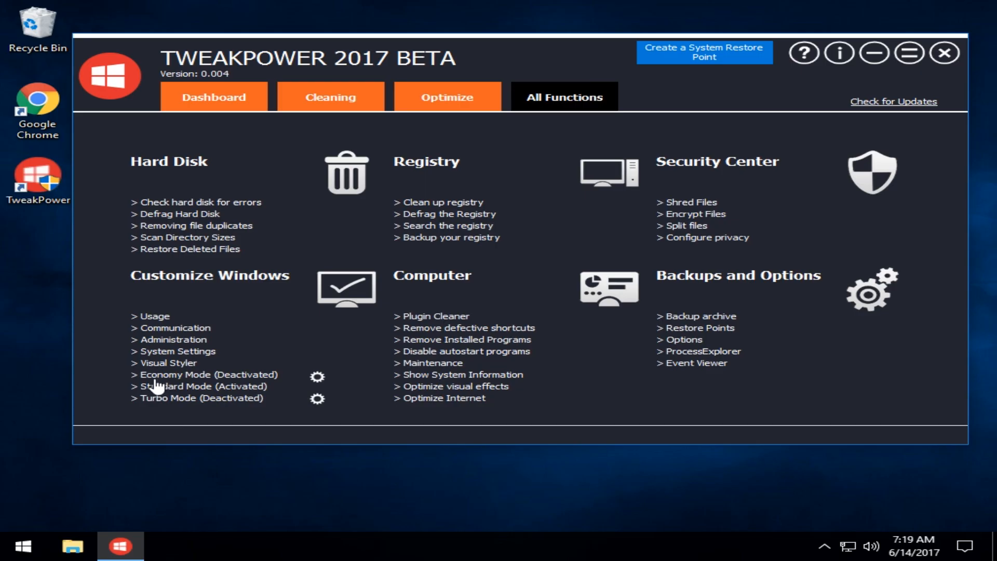
mouse_move(144, 344)
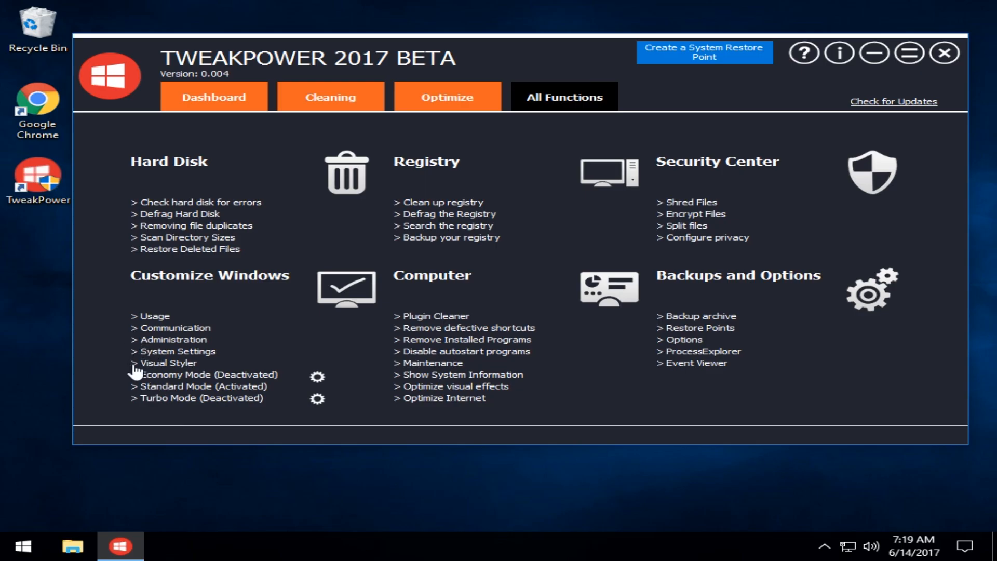
left_click(168, 362)
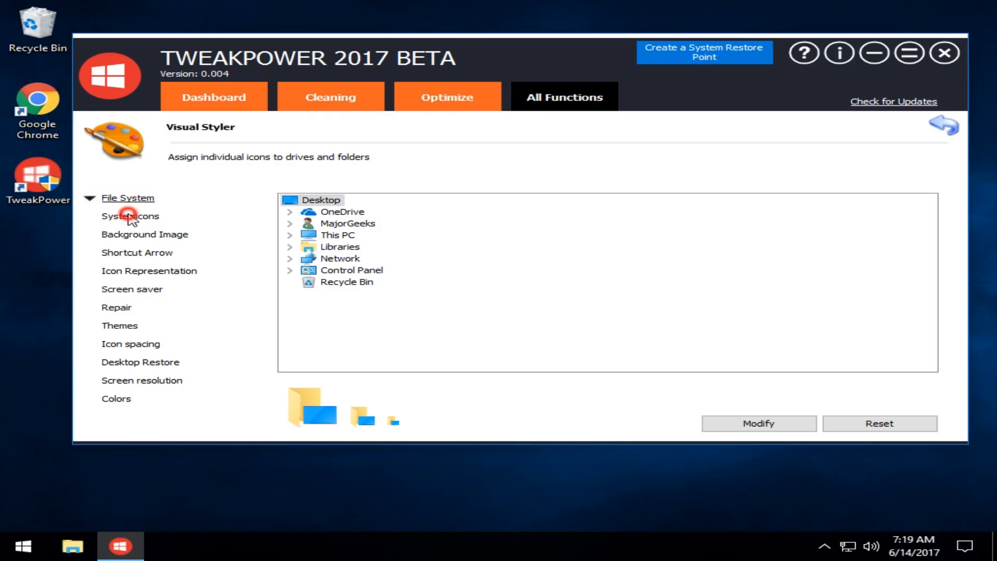
left_click(144, 233)
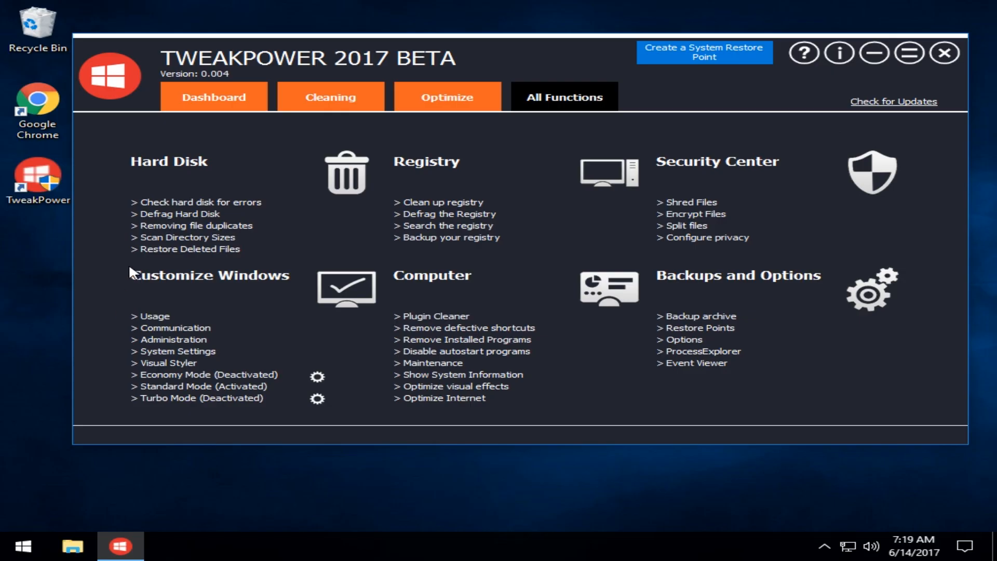
mouse_move(429, 321)
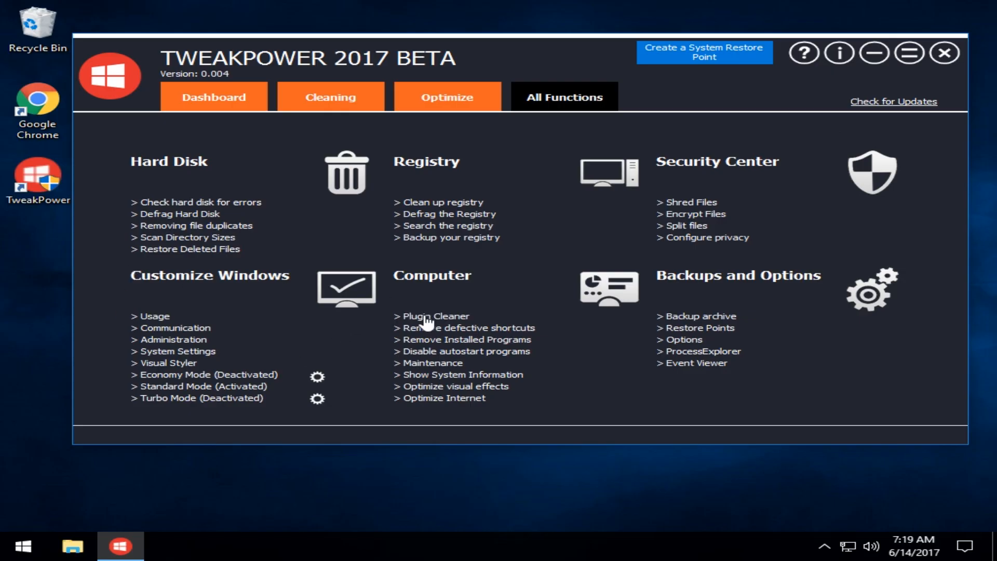
mouse_move(477, 355)
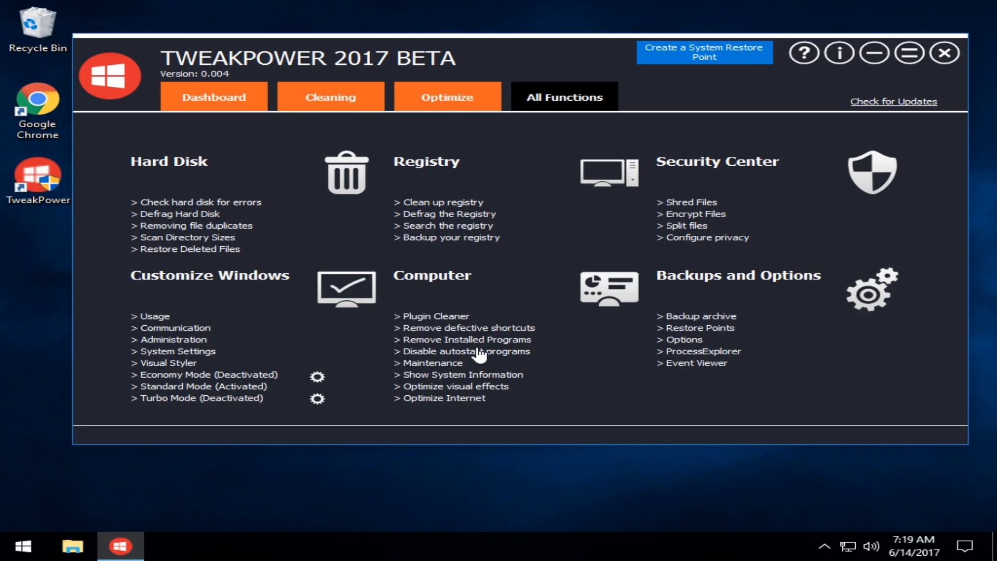
left_click(466, 339)
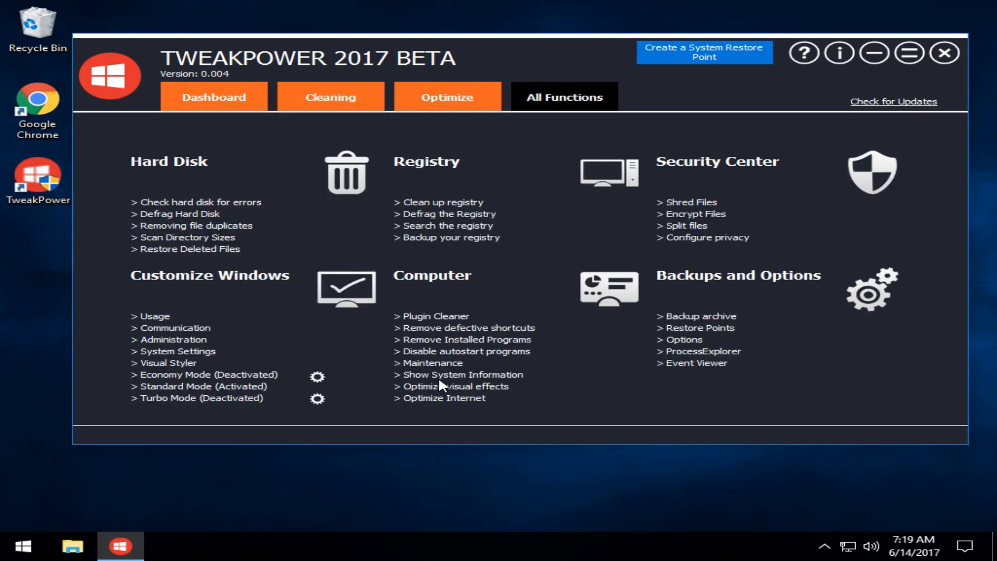
mouse_move(453, 380)
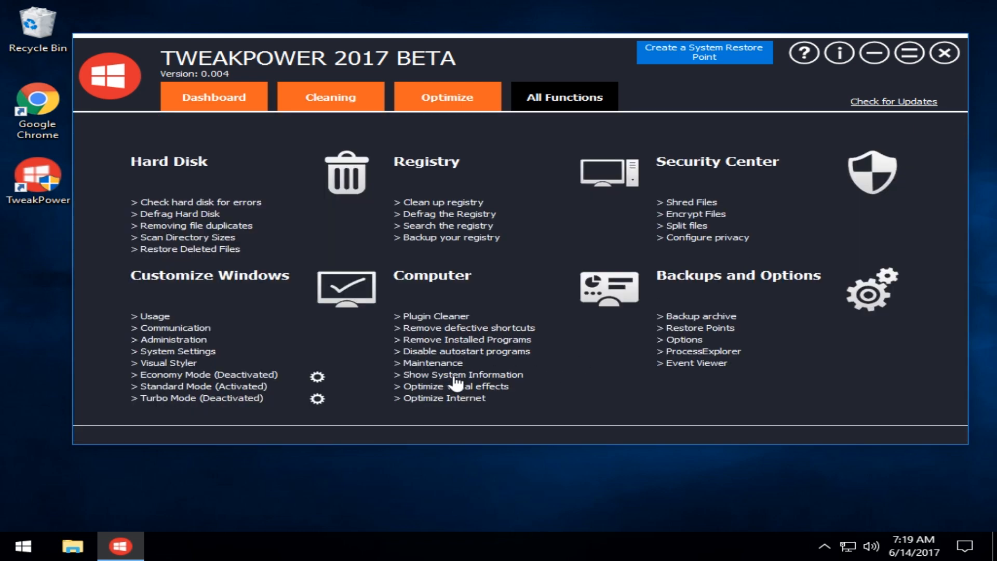
mouse_move(464, 253)
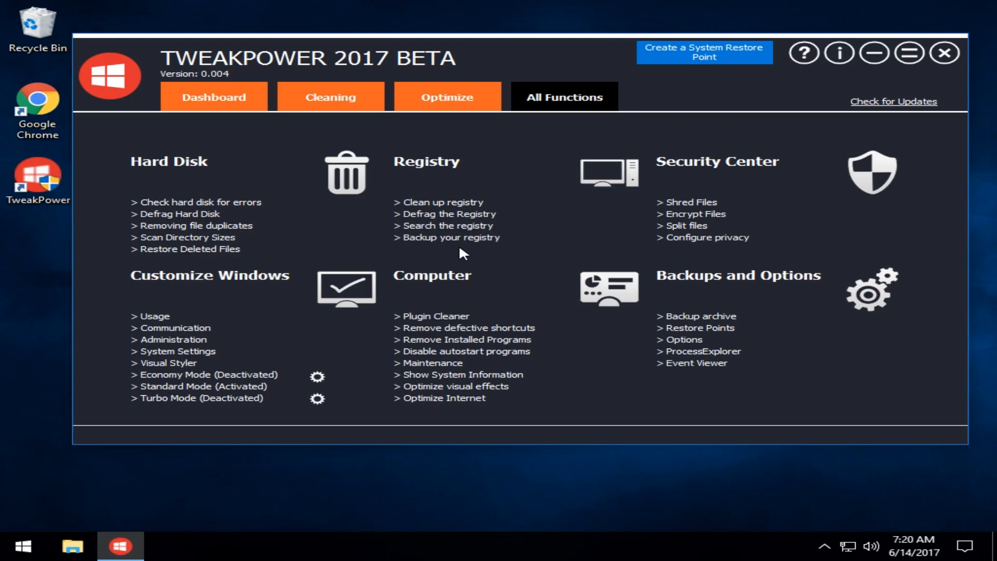
mouse_move(682, 218)
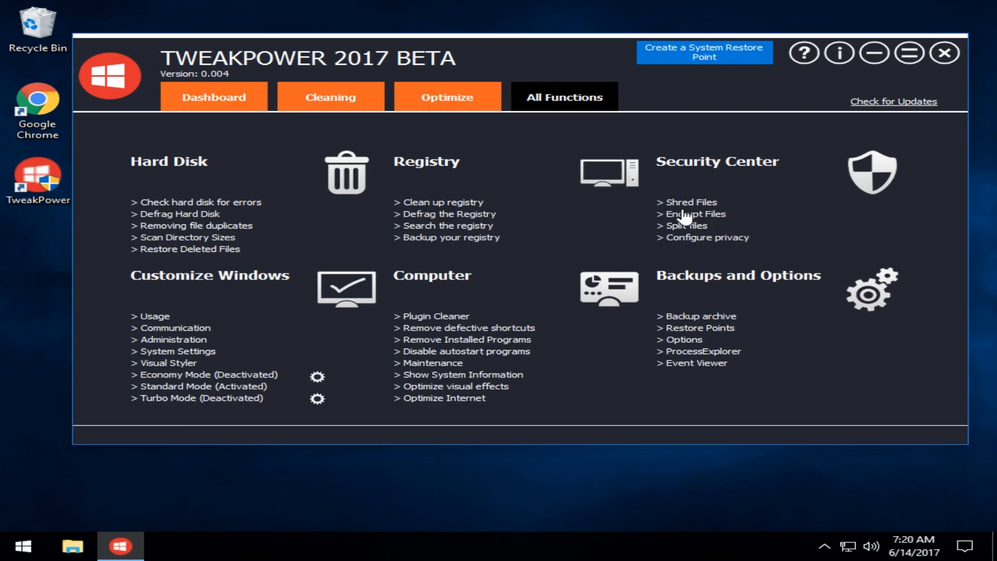
mouse_move(683, 219)
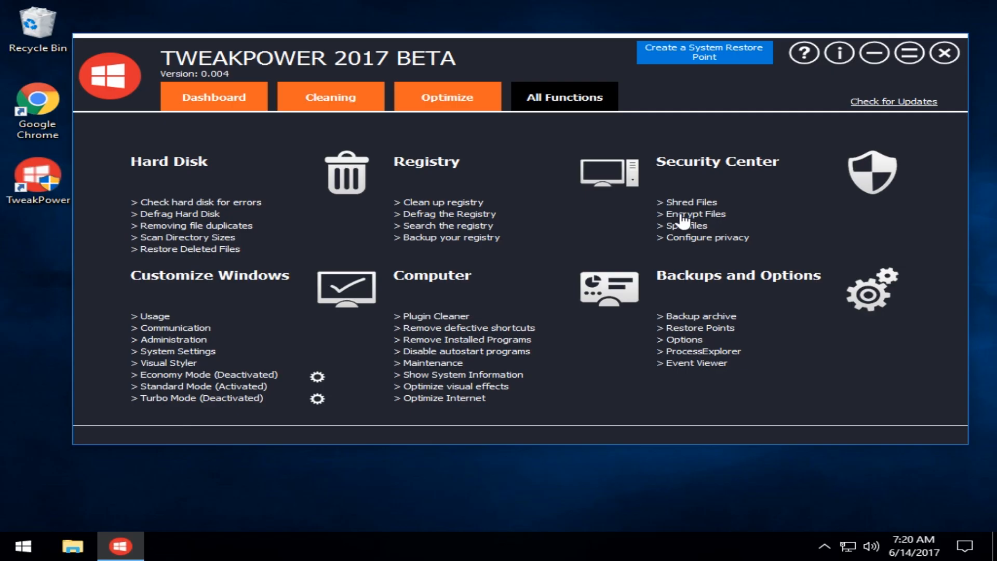
left_click(685, 226)
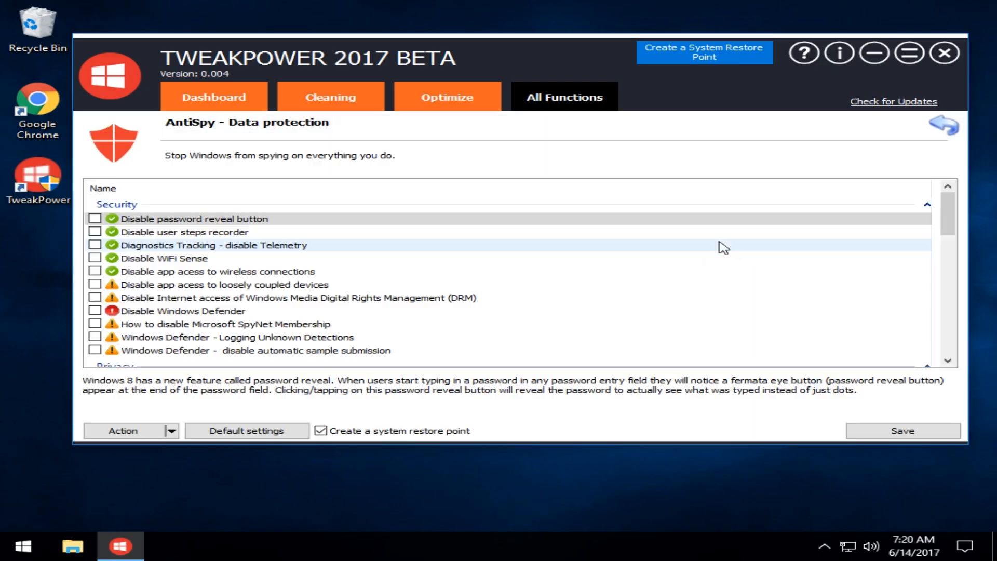
scroll("down", 3)
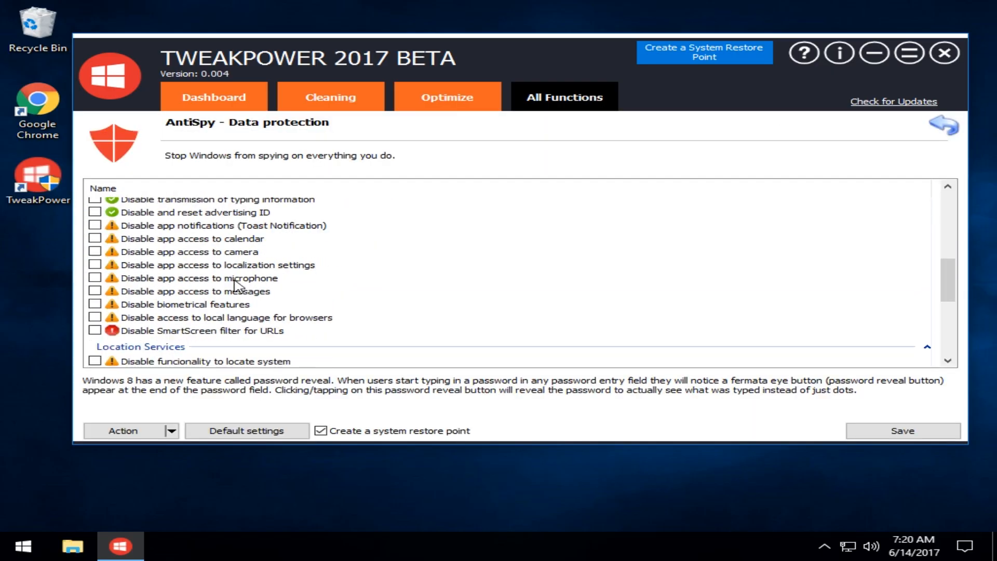
scroll("up", 3)
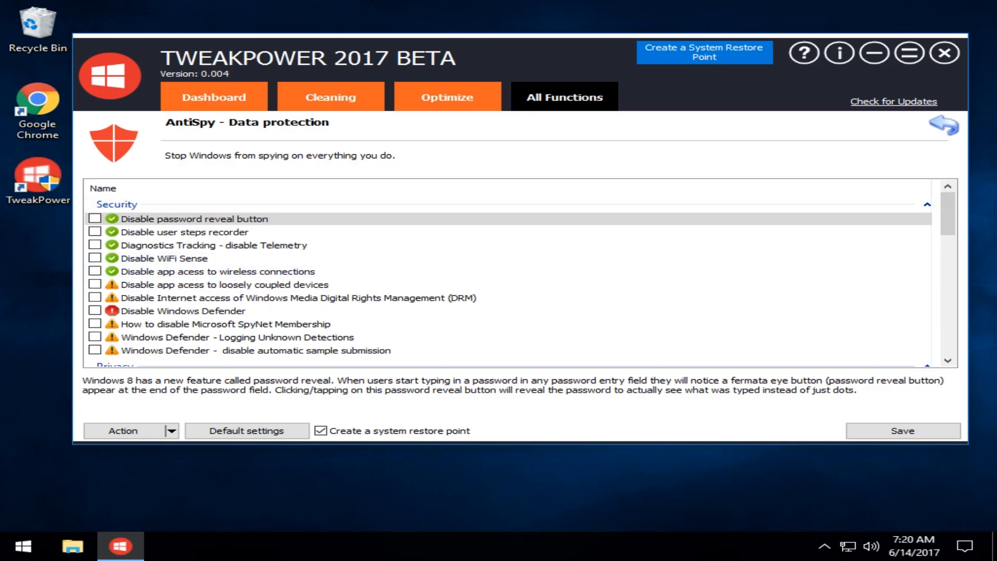
left_click(563, 97)
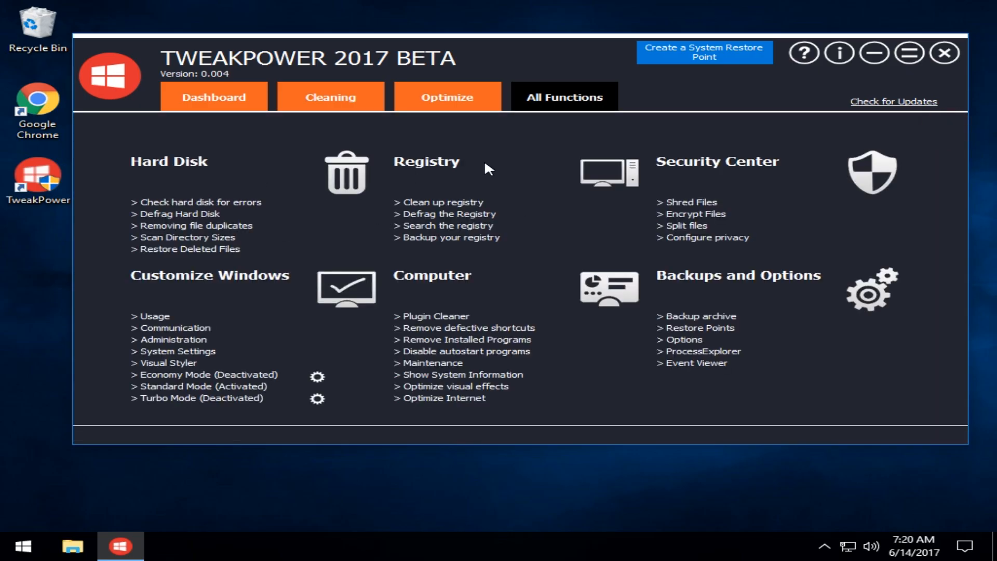
mouse_move(318, 312)
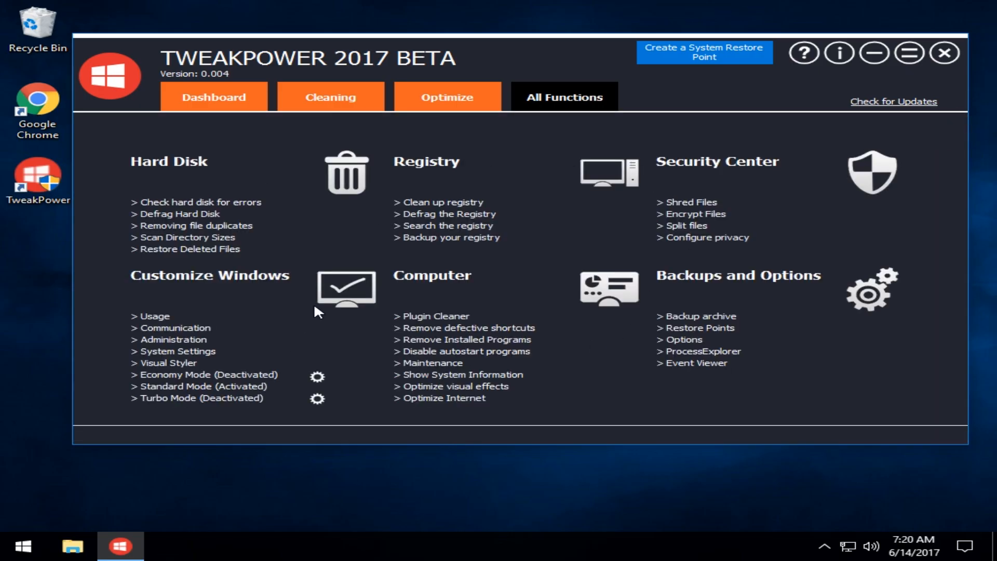
mouse_move(638, 354)
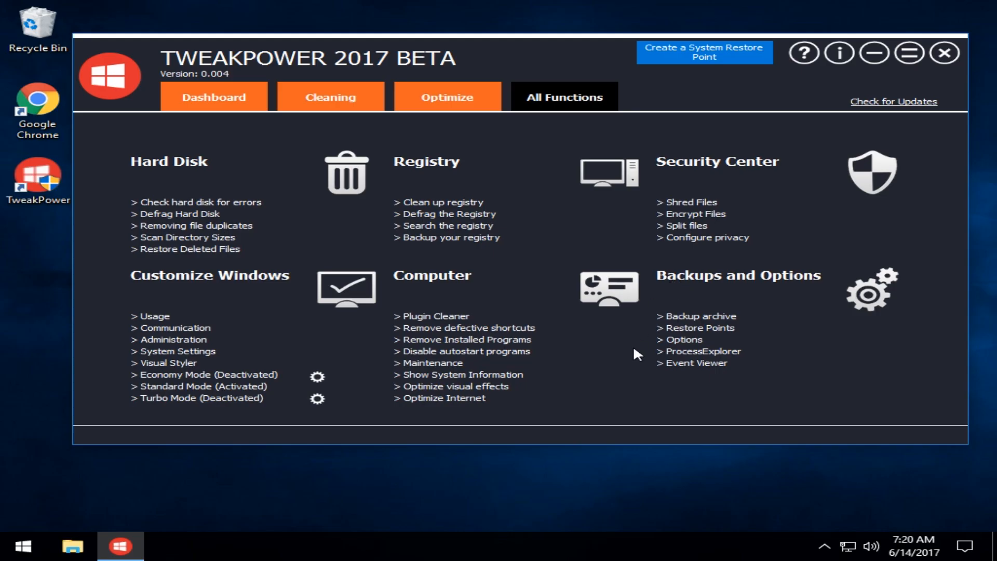
mouse_move(685, 350)
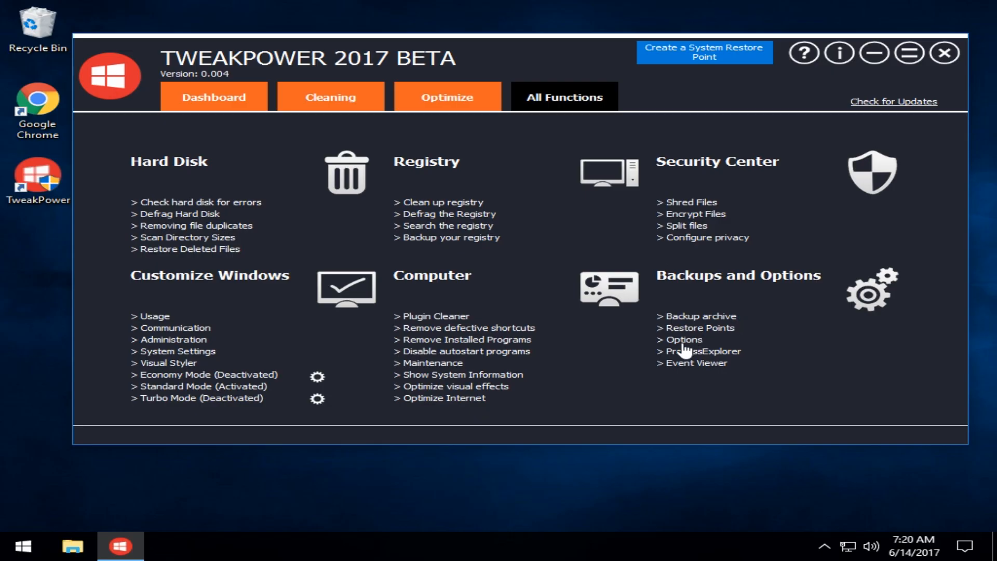
mouse_move(622, 266)
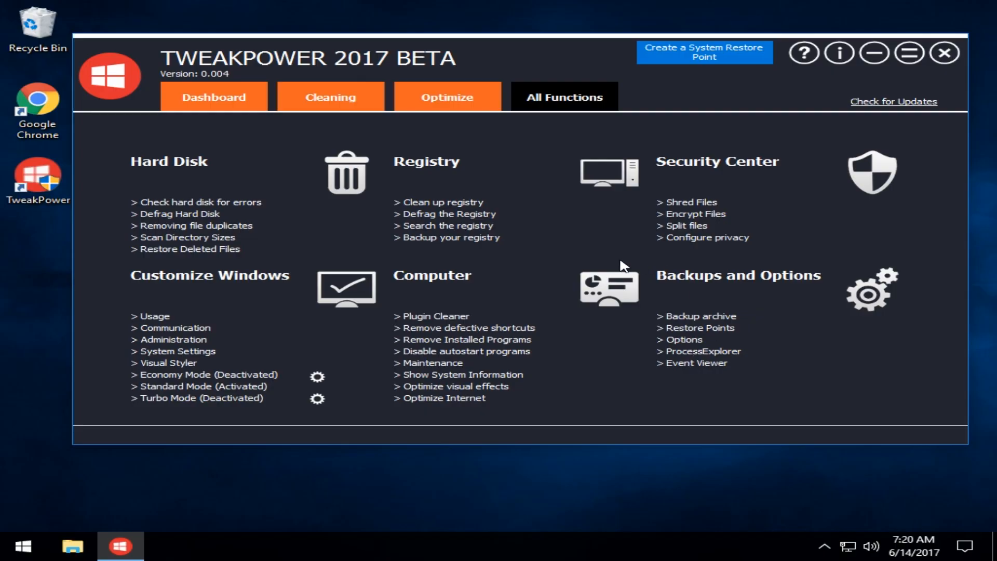
mouse_move(260, 102)
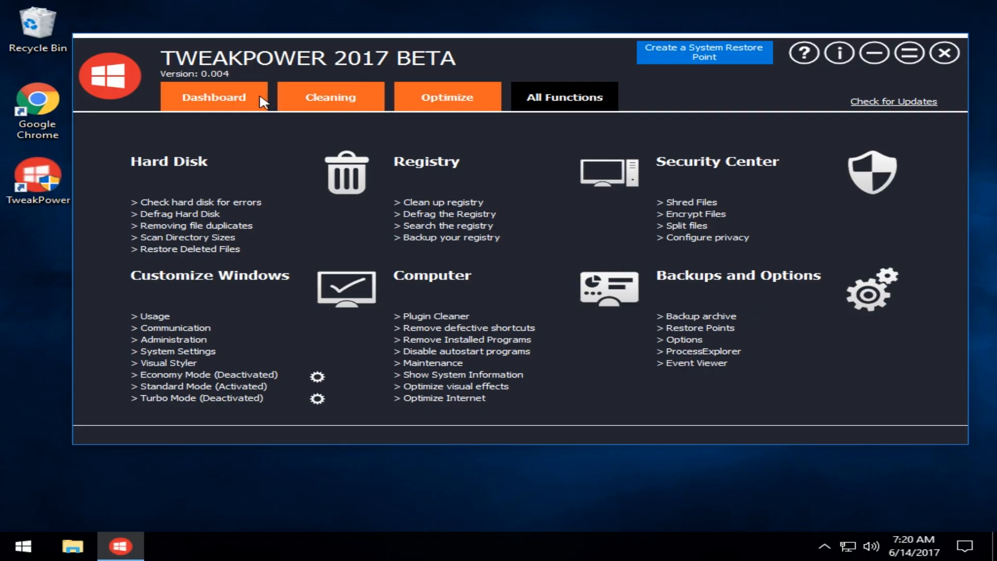
- Return to the Dashboard showing Standard Mode active and security status
left_click(214, 96)
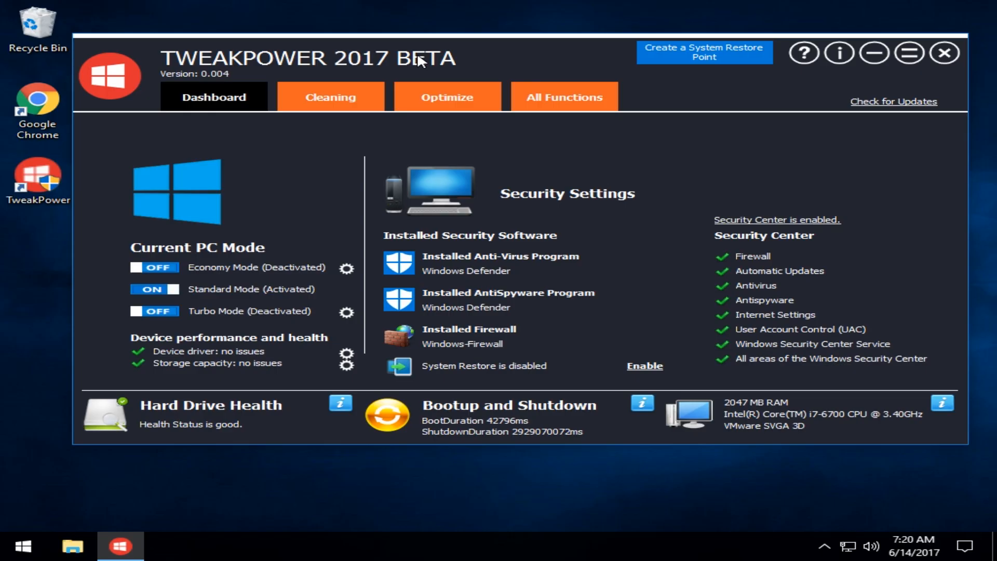
mouse_move(614, 128)
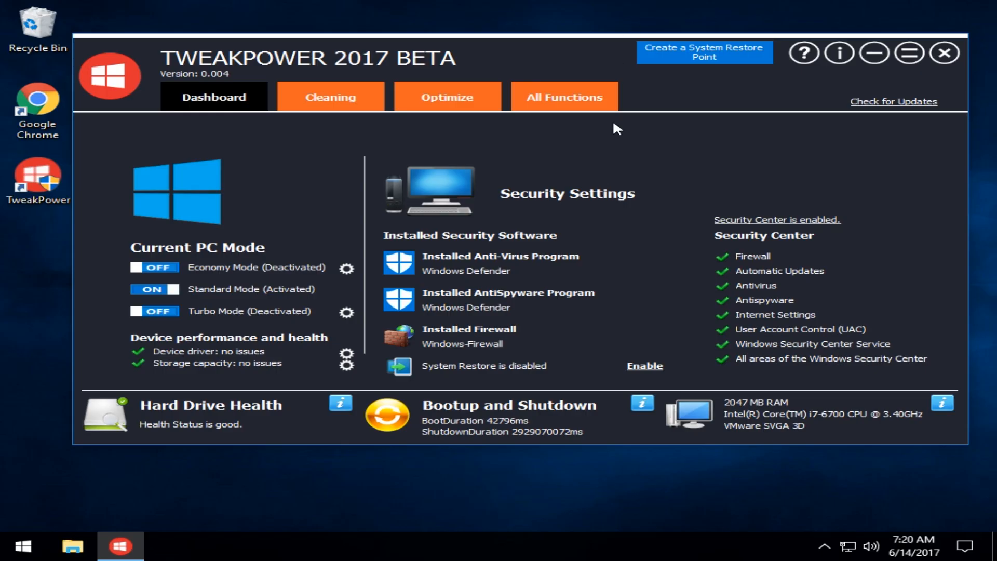
mouse_move(609, 212)
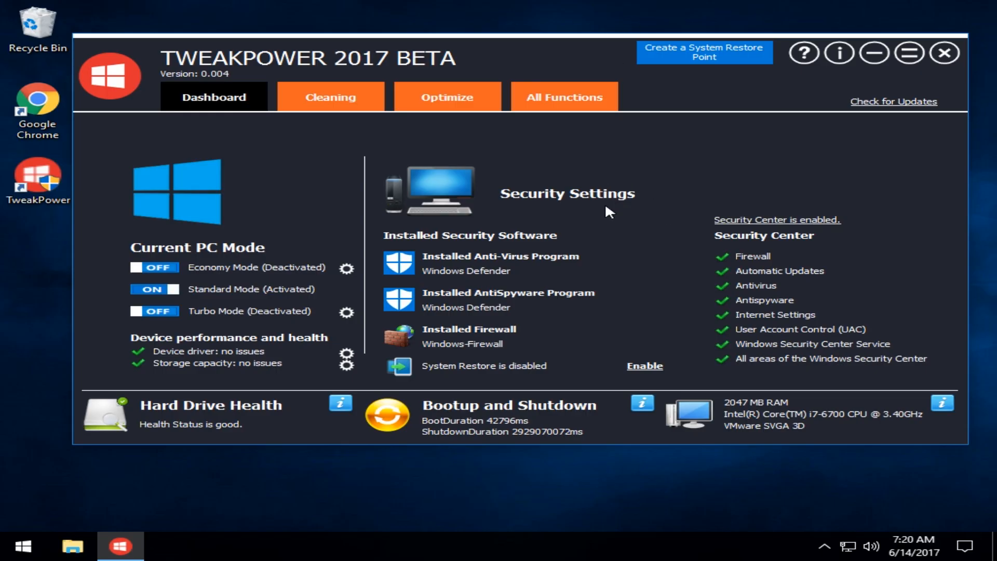